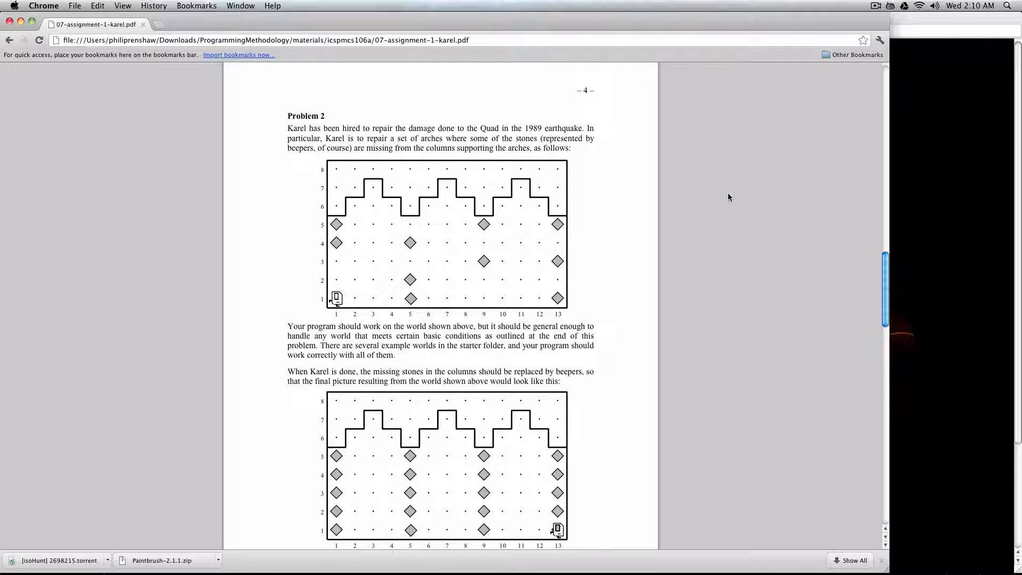
Search the web for cs106a from a new Chrome page to list the Stanford course results
text(codepad.org)
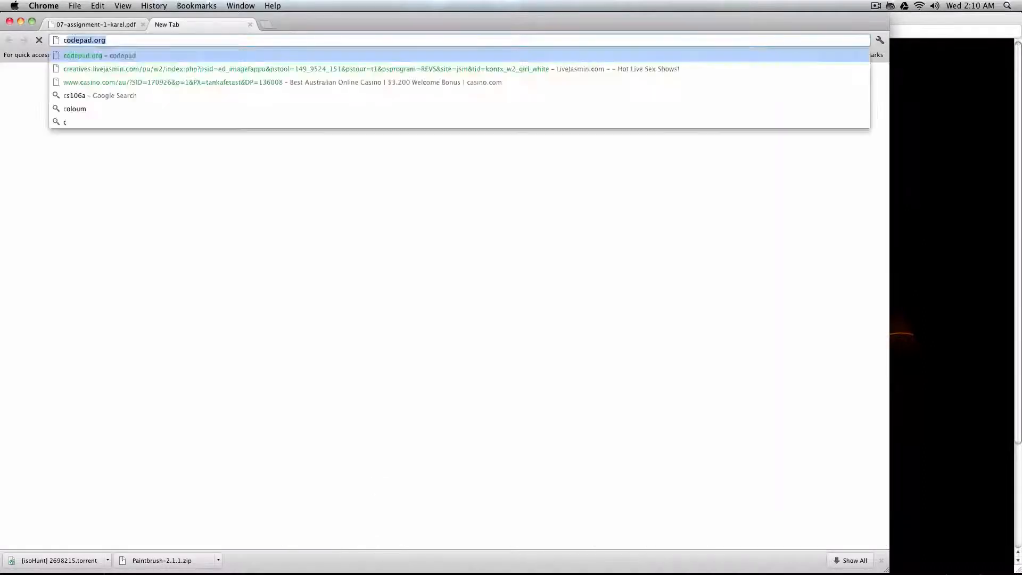
click(99, 95)
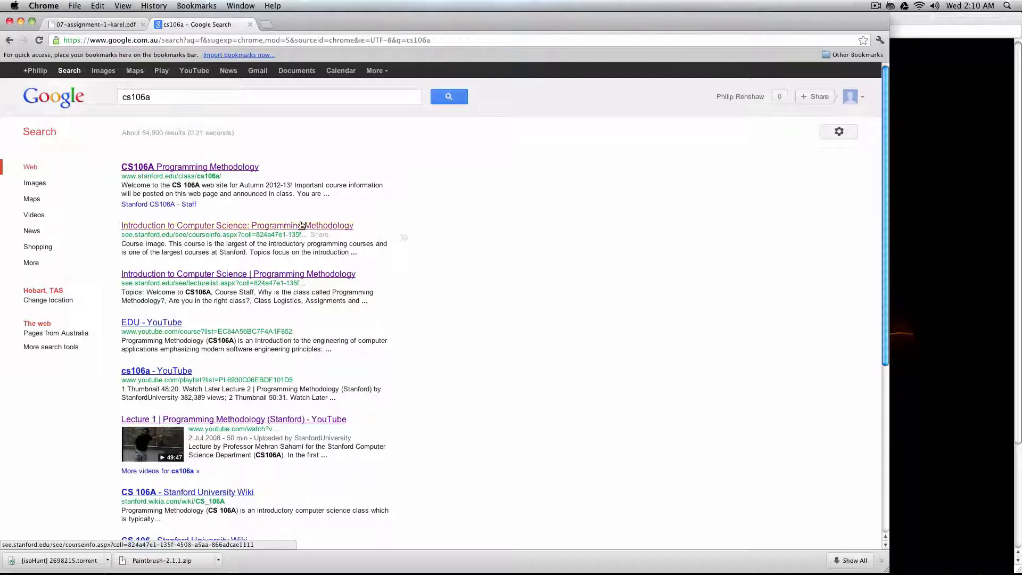
Open the Stanford Engineering Everywhere Programming Methodology course result
click(237, 225)
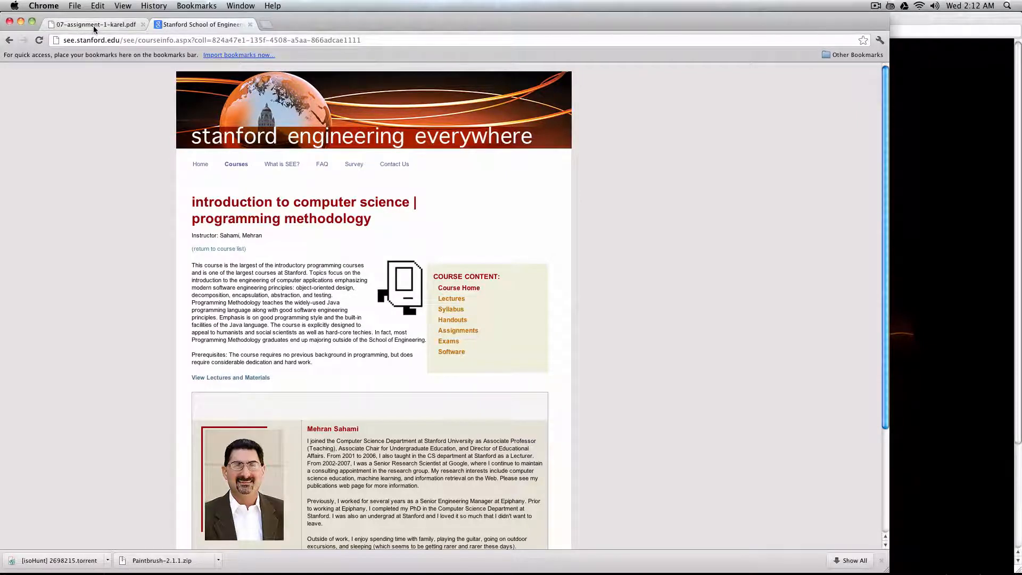
click(94, 24)
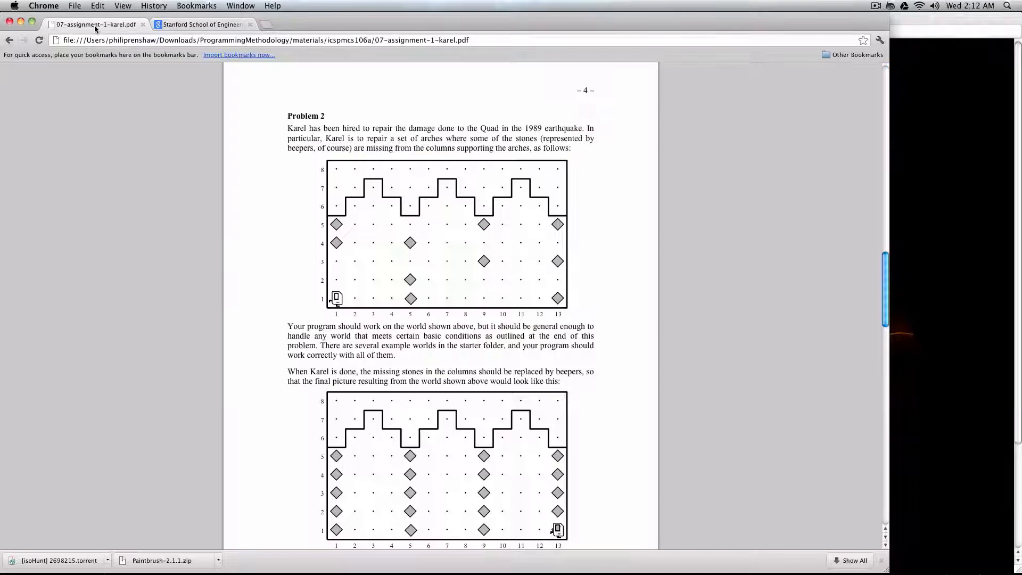
mouse_move(160, 219)
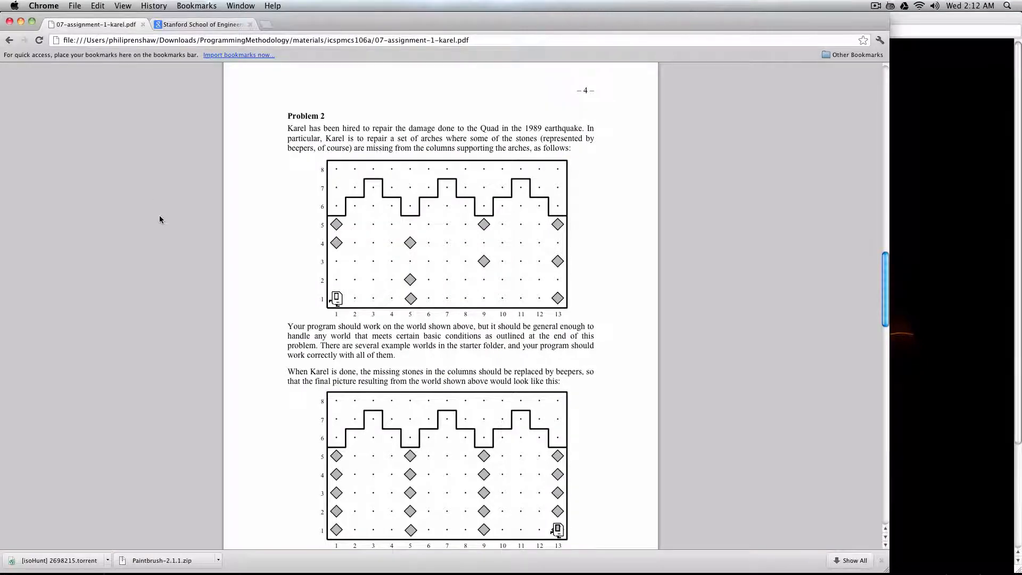
mouse_move(194, 265)
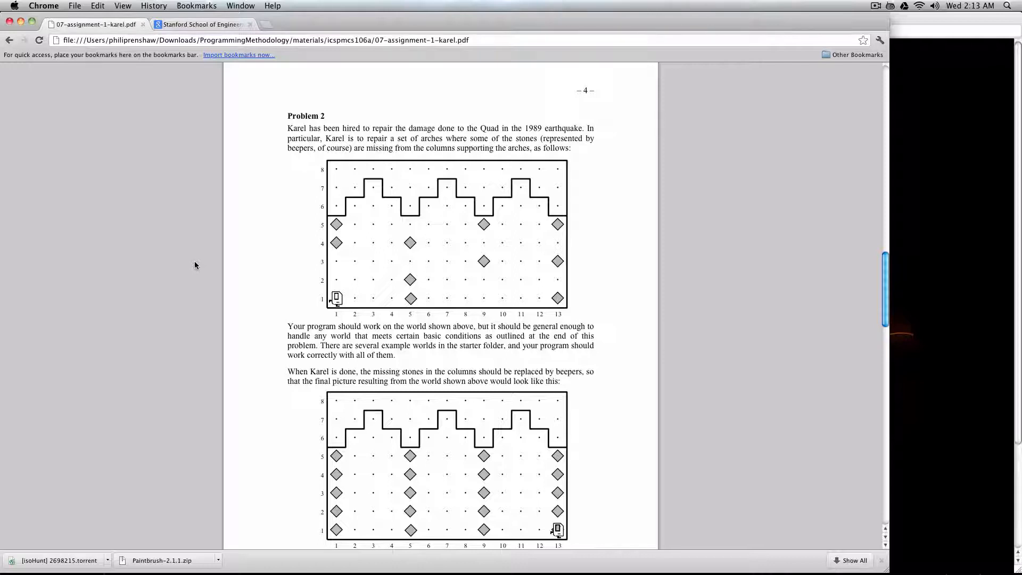
mouse_move(274, 228)
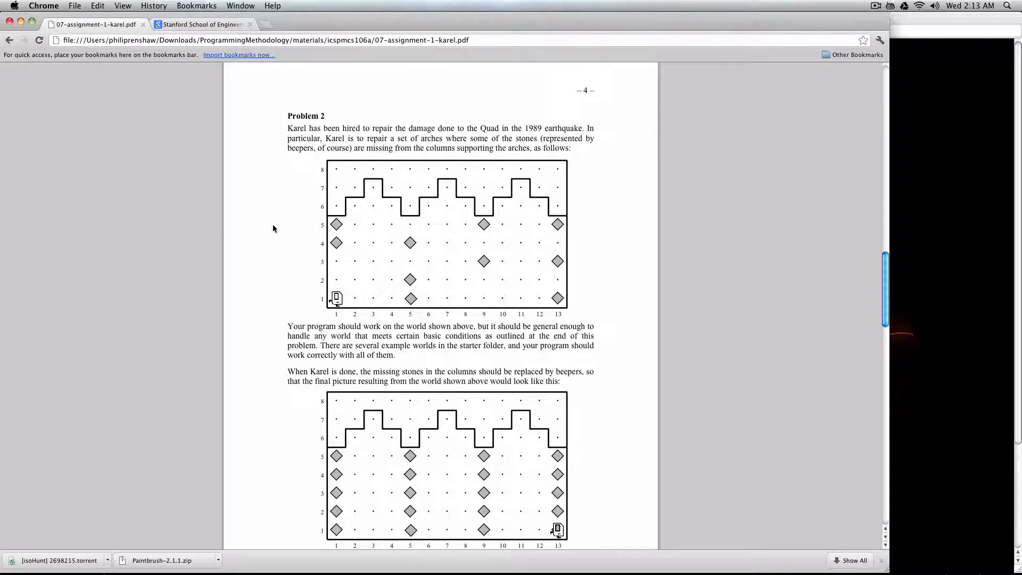
mouse_move(335, 233)
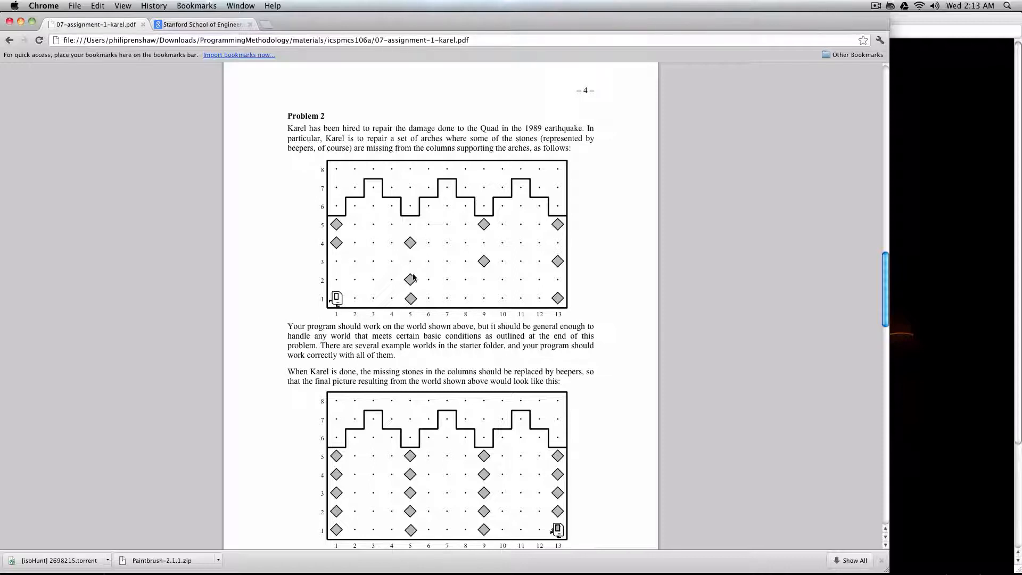
mouse_move(509, 254)
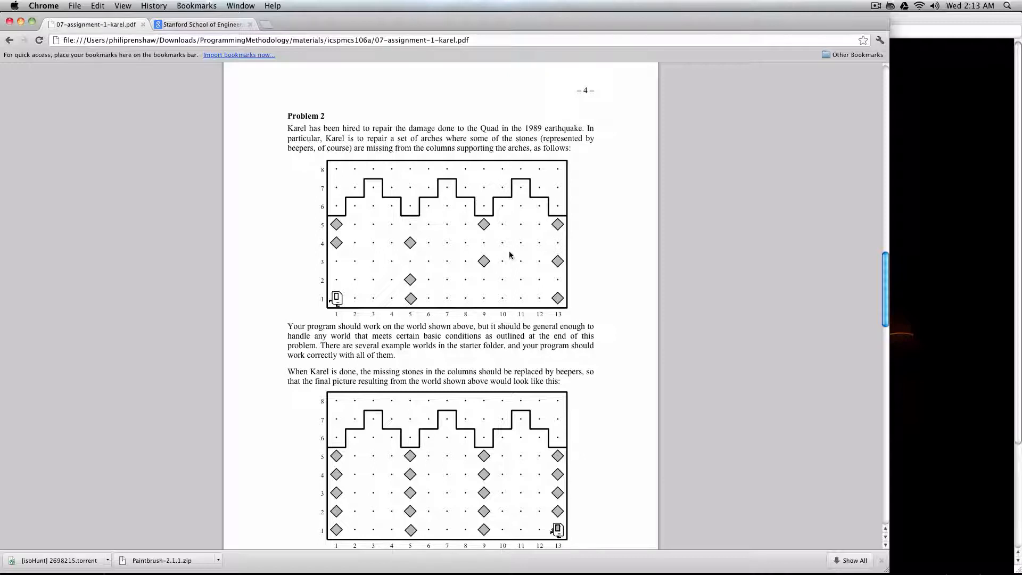
mouse_move(555, 260)
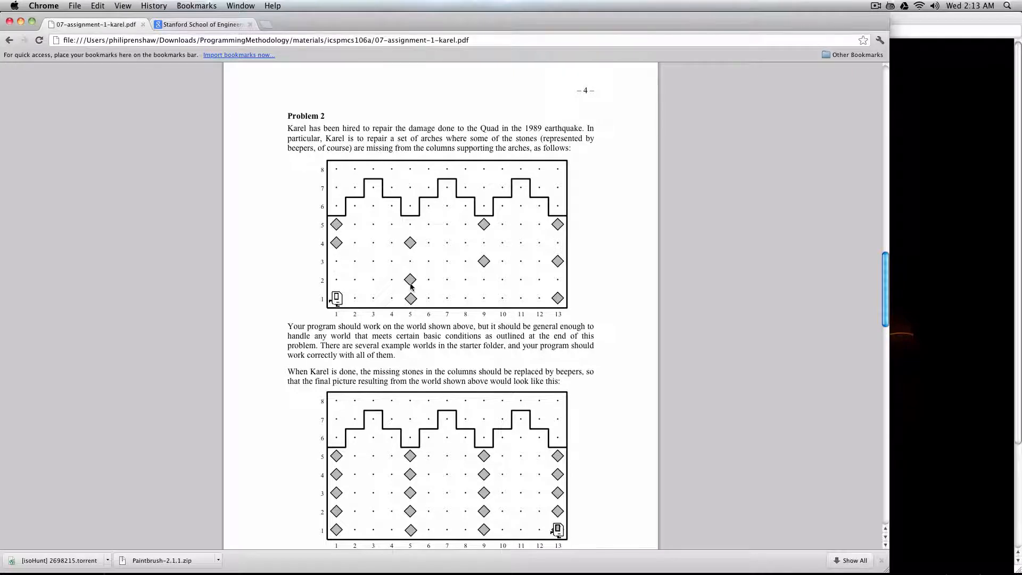
mouse_move(485, 237)
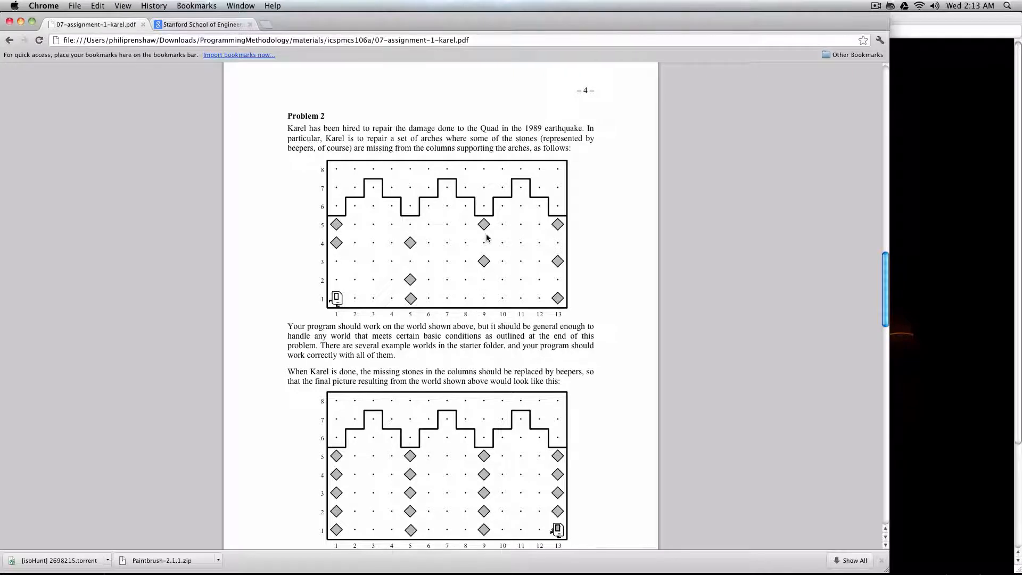
mouse_move(556, 242)
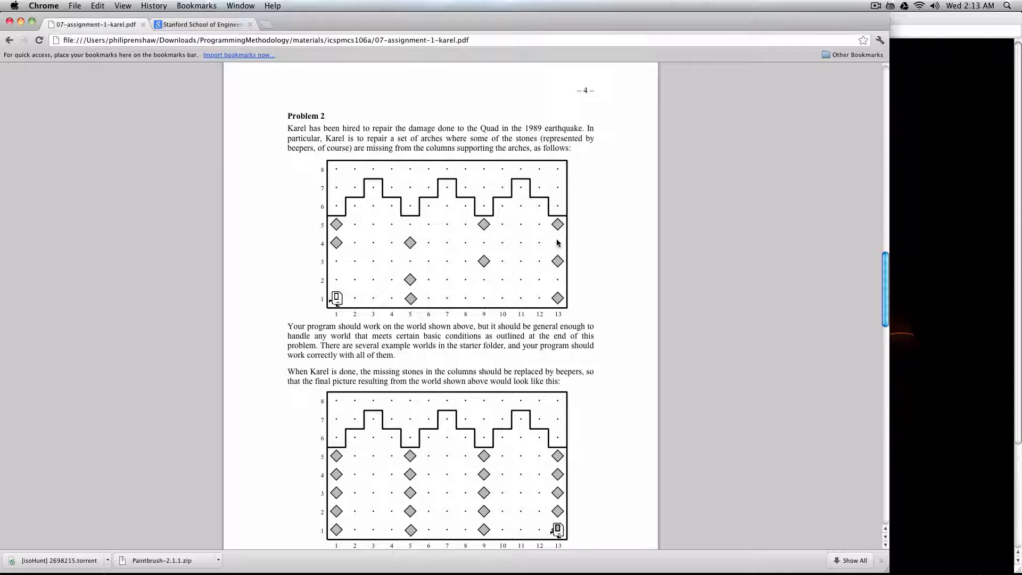
mouse_move(559, 199)
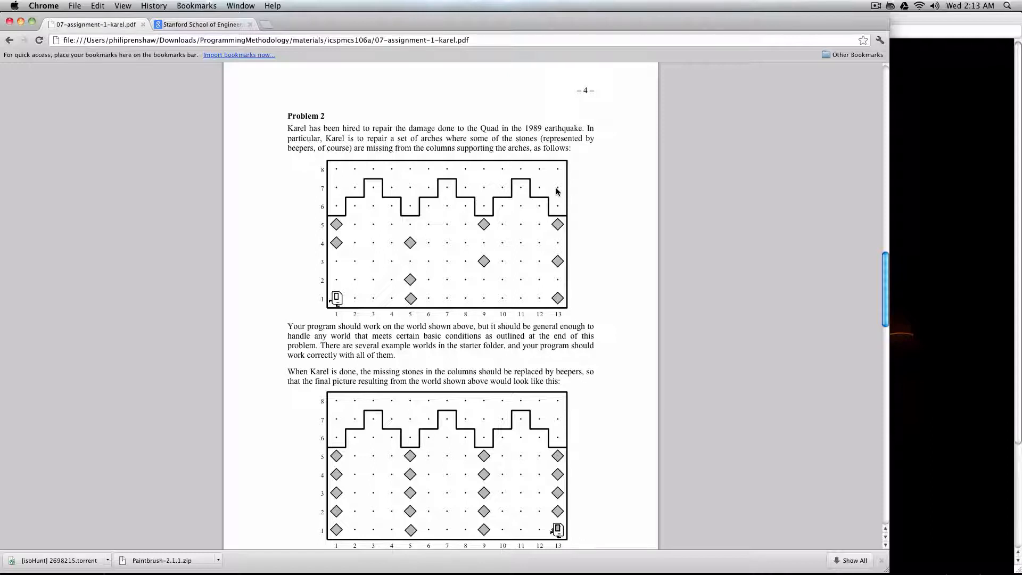
mouse_move(419, 166)
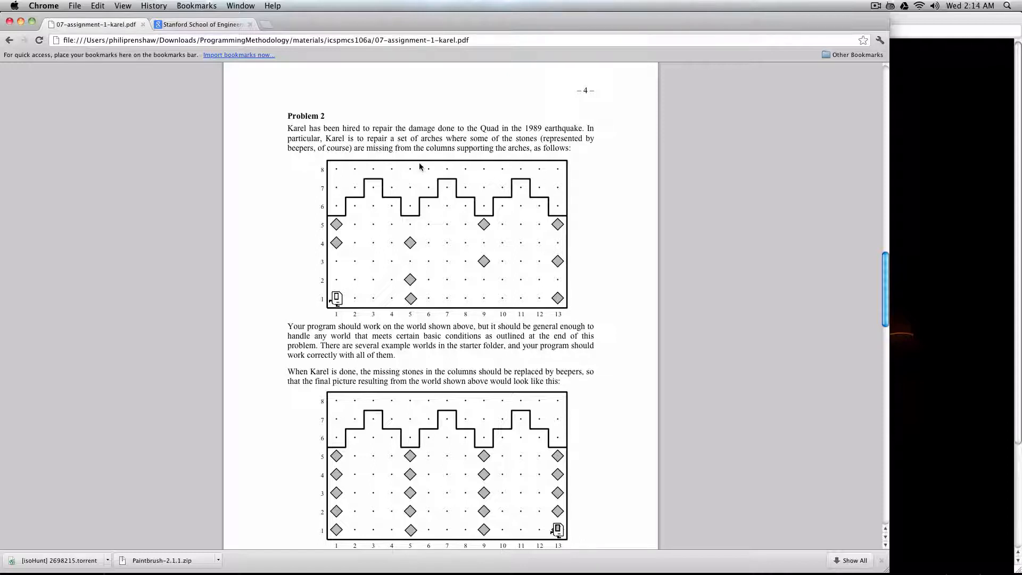
mouse_move(334, 246)
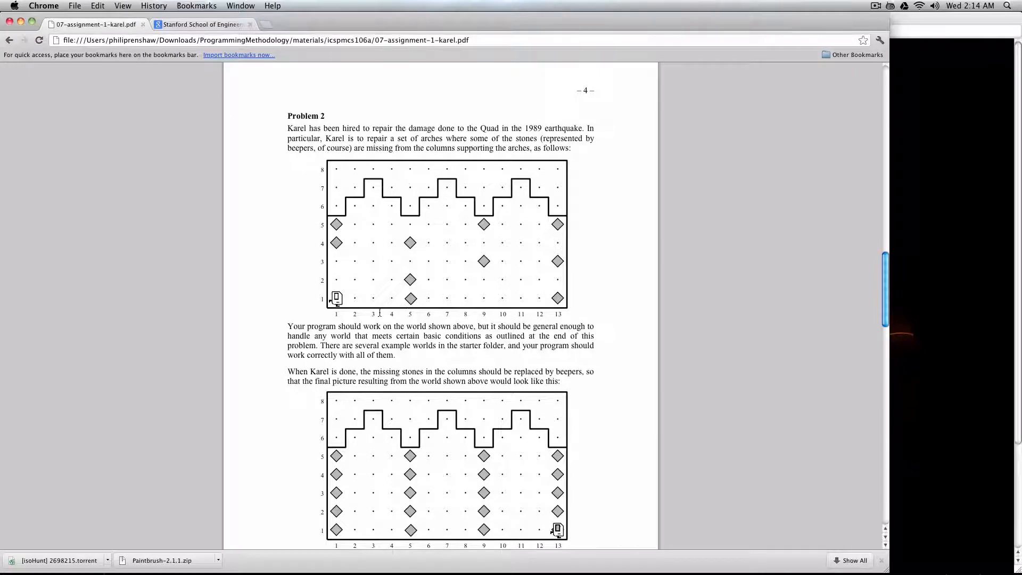
mouse_move(495, 295)
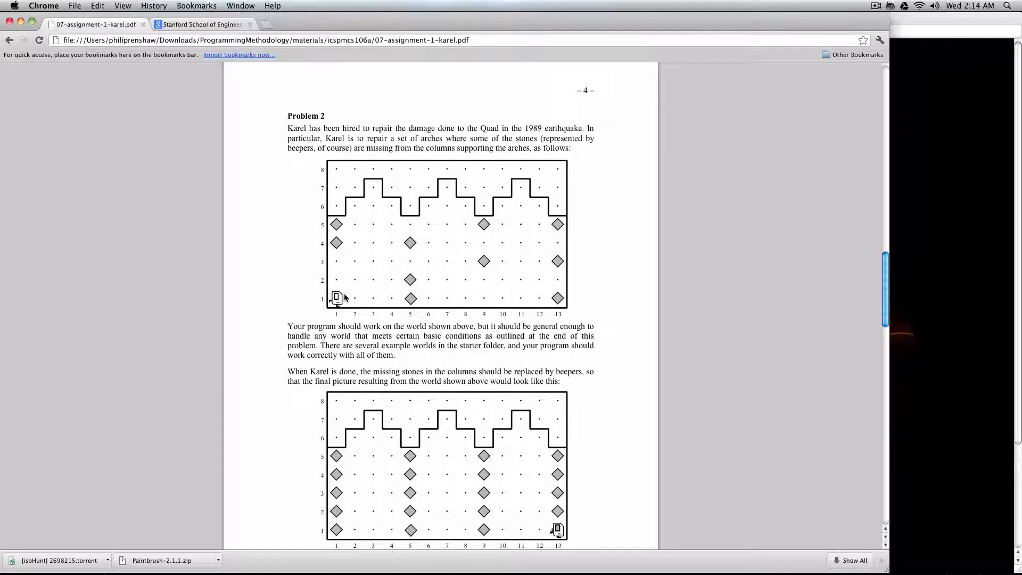
mouse_move(335, 280)
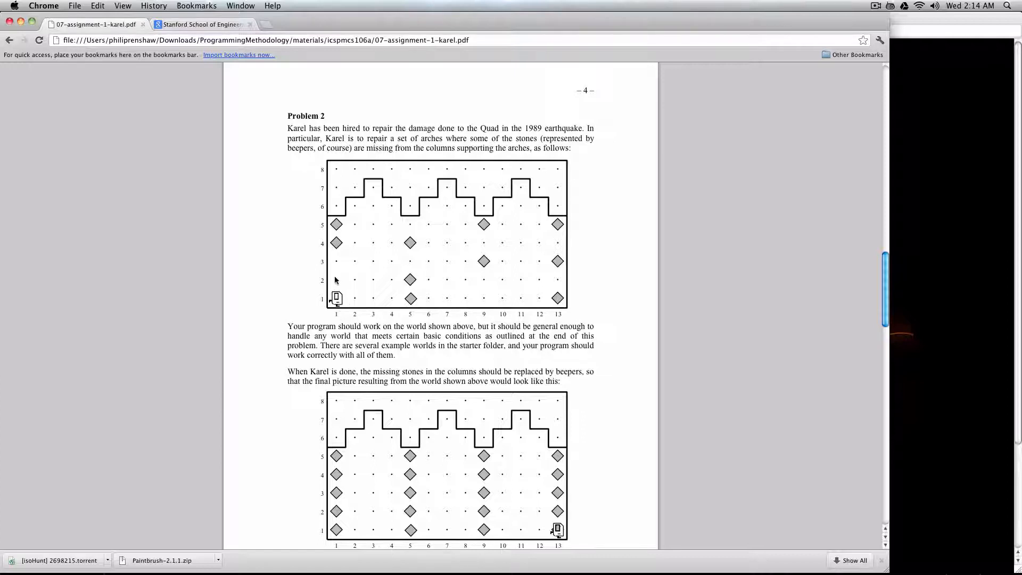
mouse_move(337, 236)
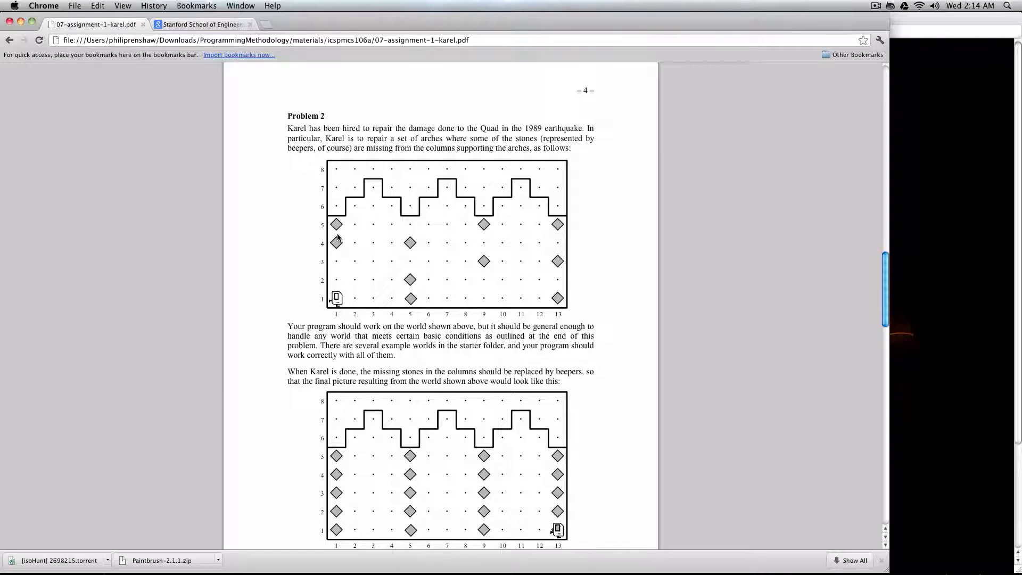
mouse_move(332, 253)
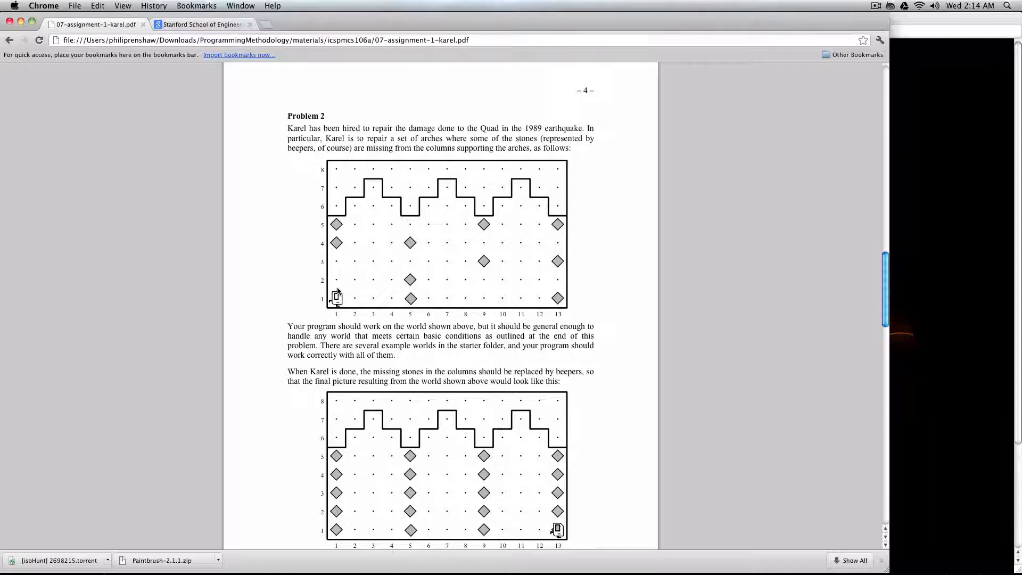
mouse_move(345, 300)
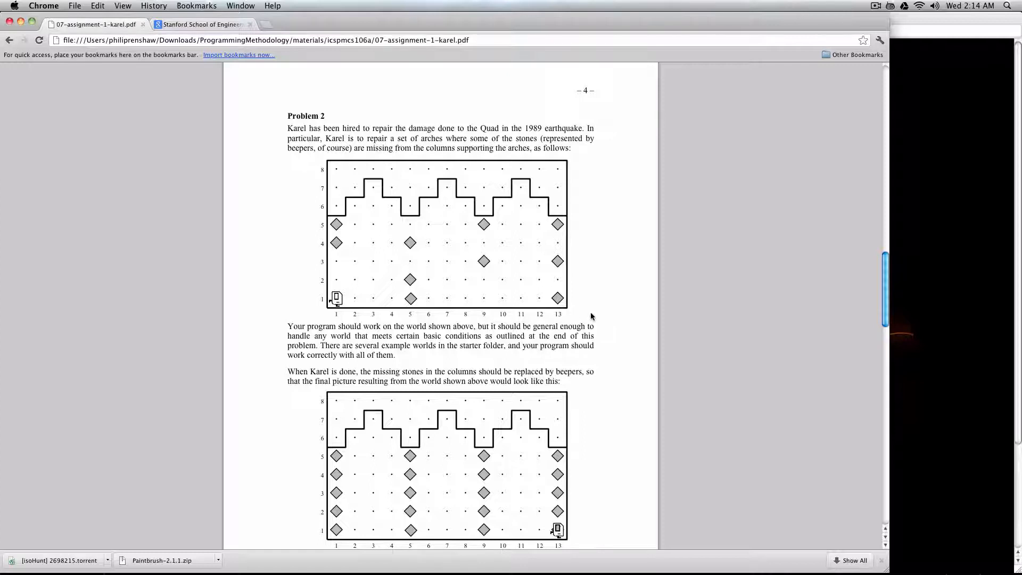
mouse_move(644, 236)
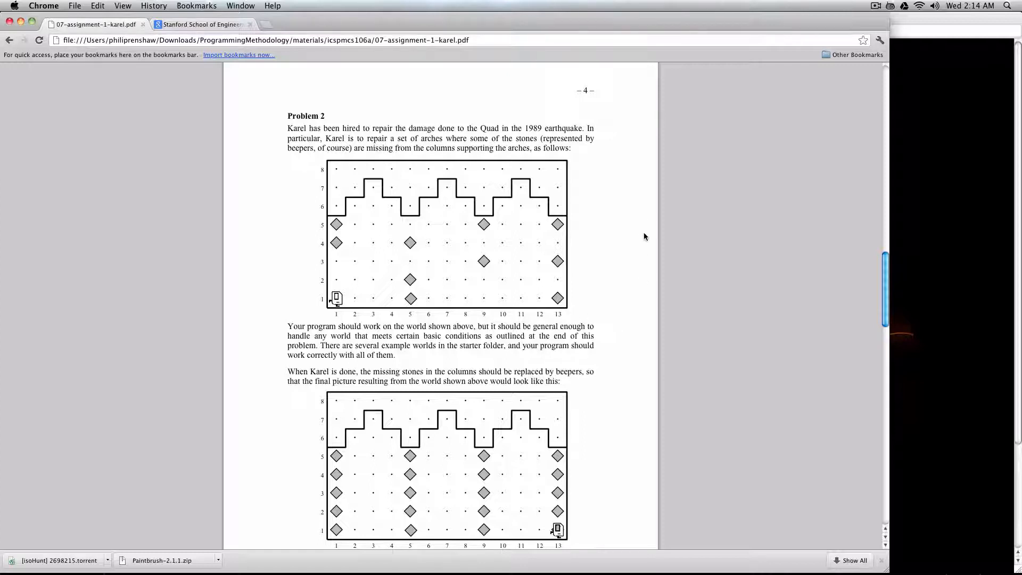
mouse_move(639, 312)
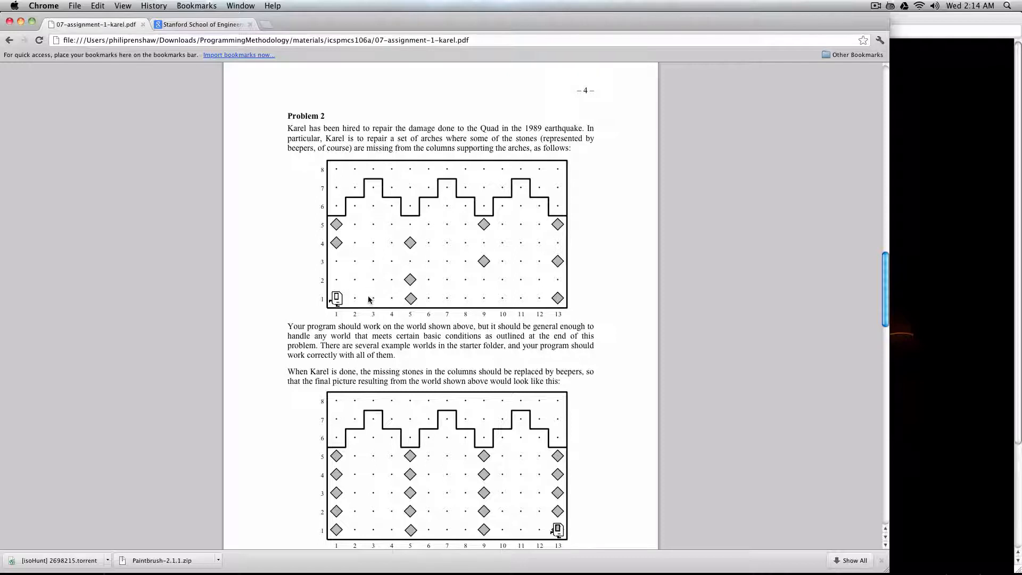
mouse_move(567, 266)
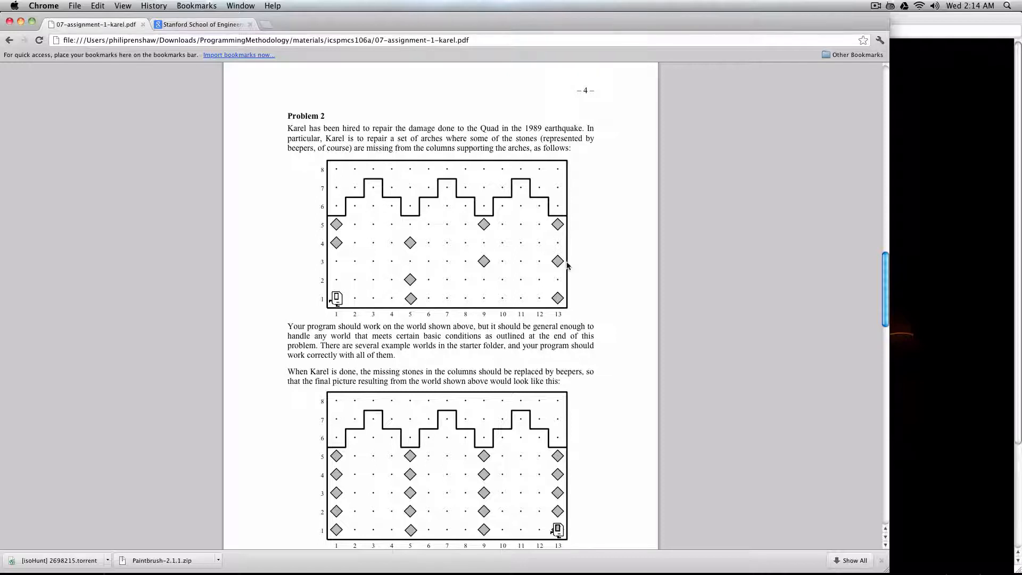
mouse_move(579, 277)
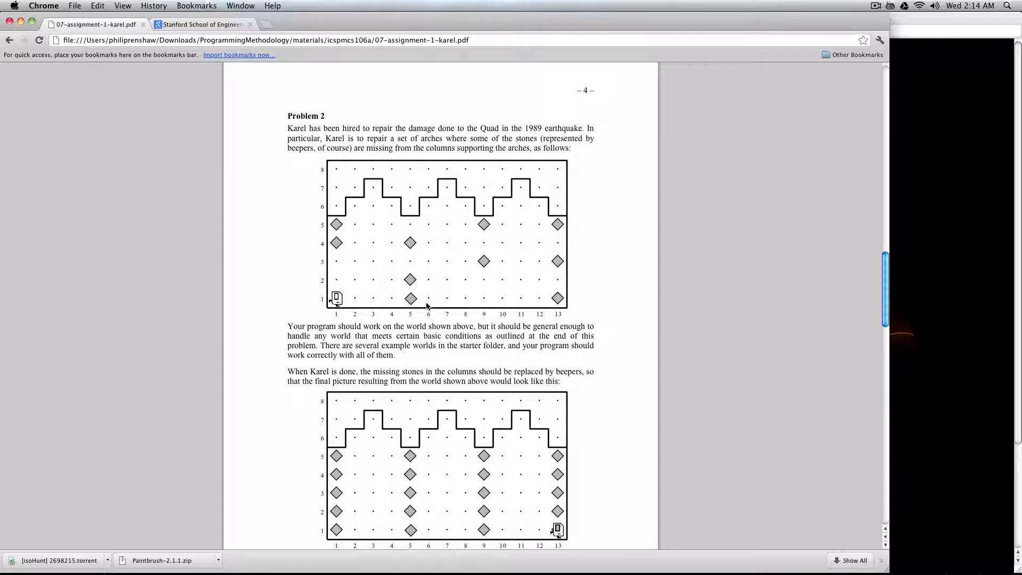
mouse_move(421, 292)
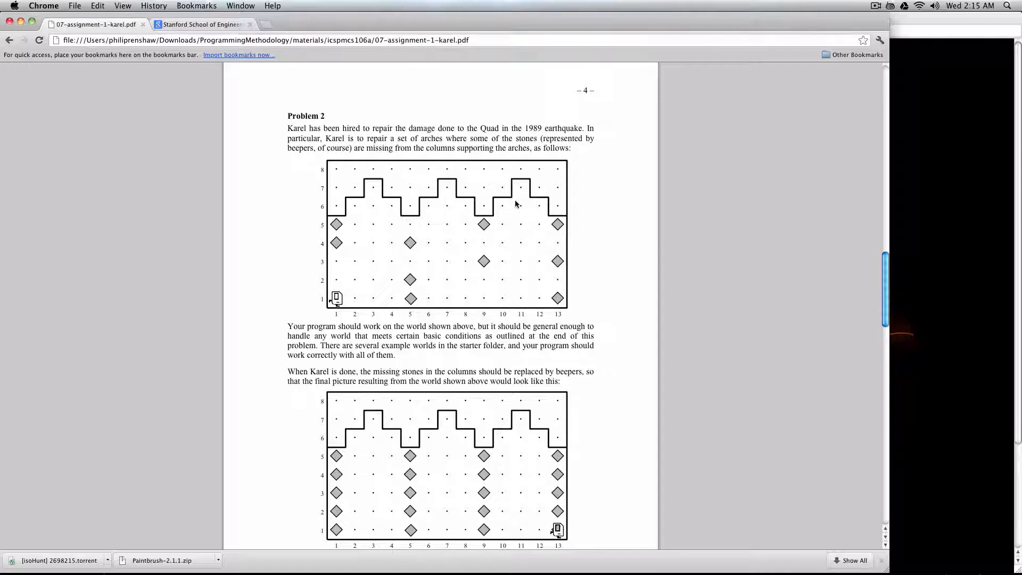
mouse_move(531, 255)
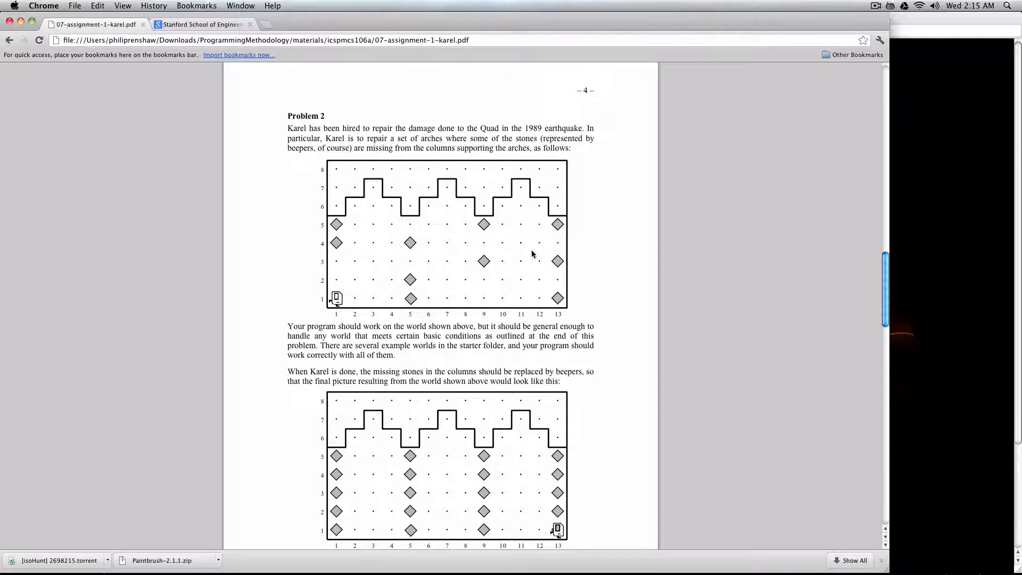
mouse_move(542, 262)
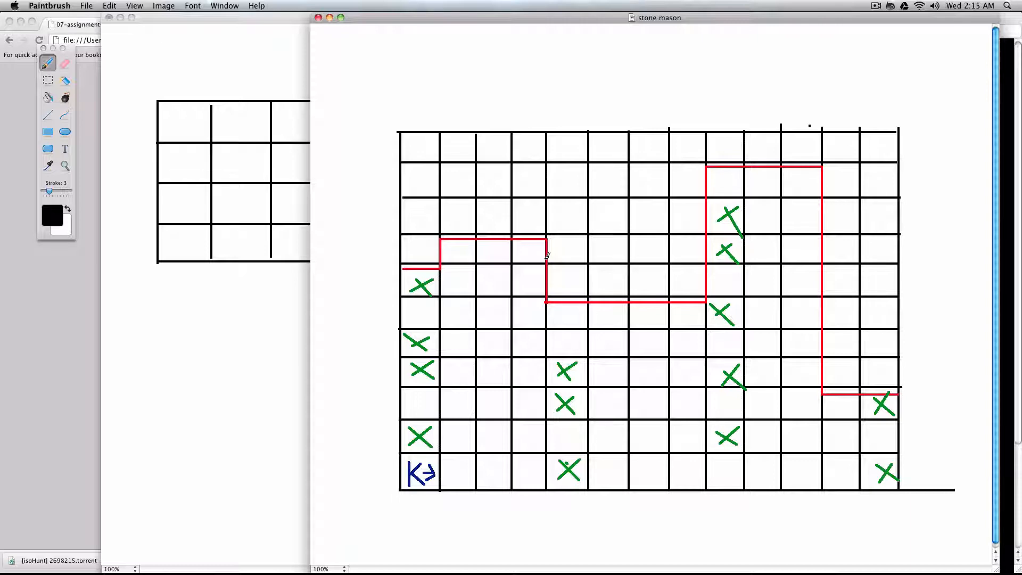
mouse_move(576, 181)
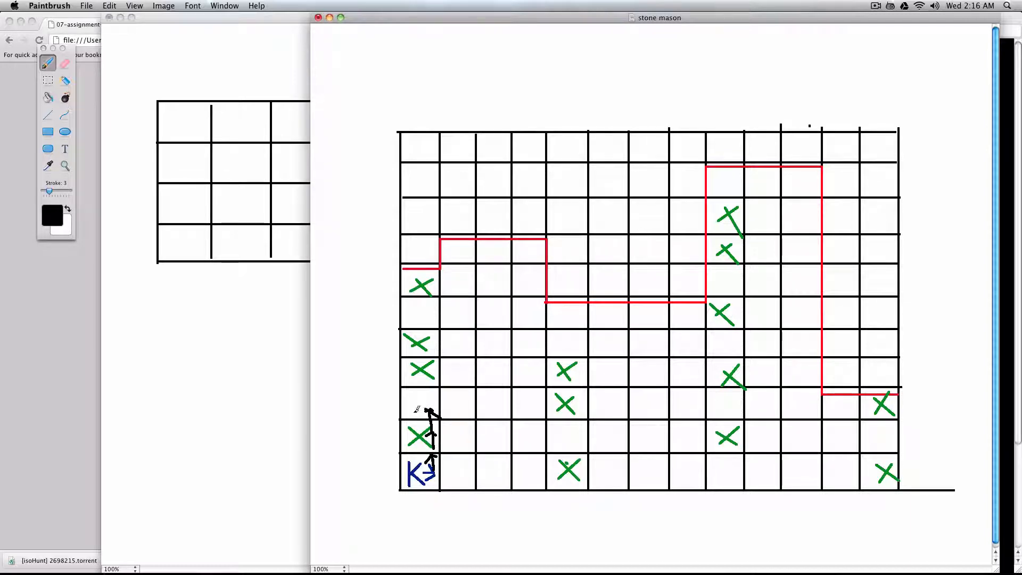
Mark the first column's two gaps with X marks and outline the column in black pencil
drag(411, 391, 440, 414)
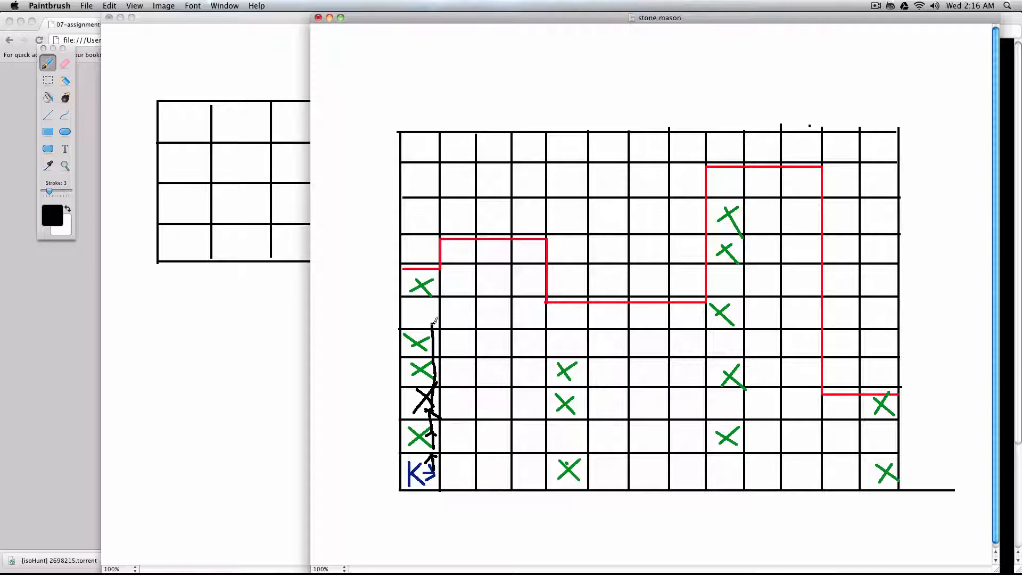
drag(430, 320, 417, 306)
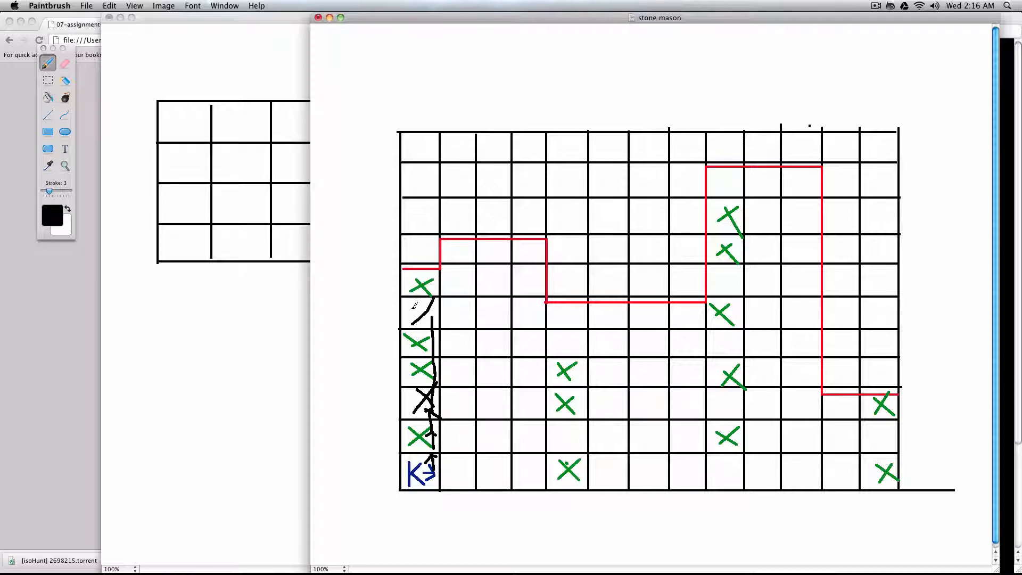
drag(413, 300, 433, 326)
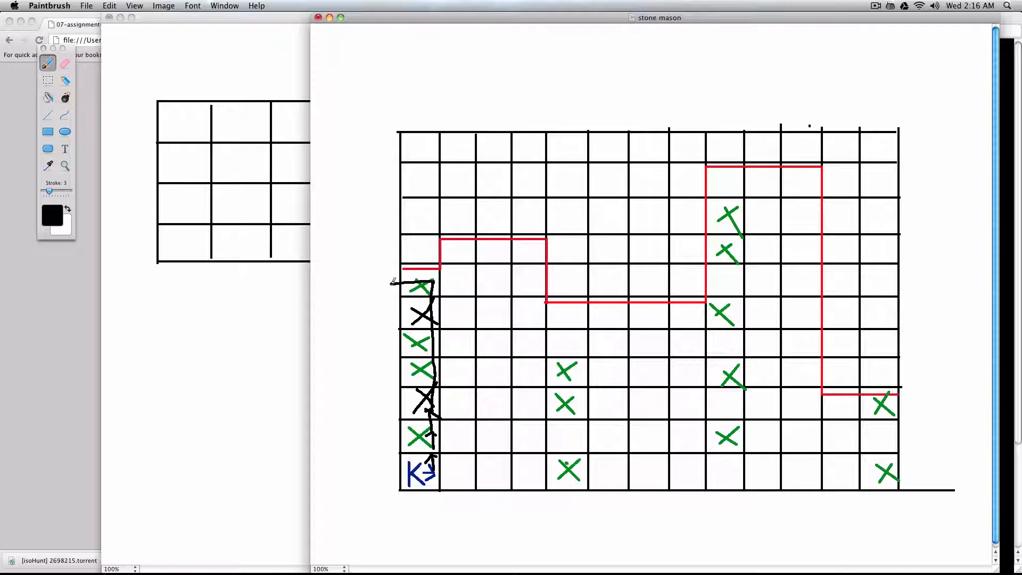
drag(391, 280, 388, 449)
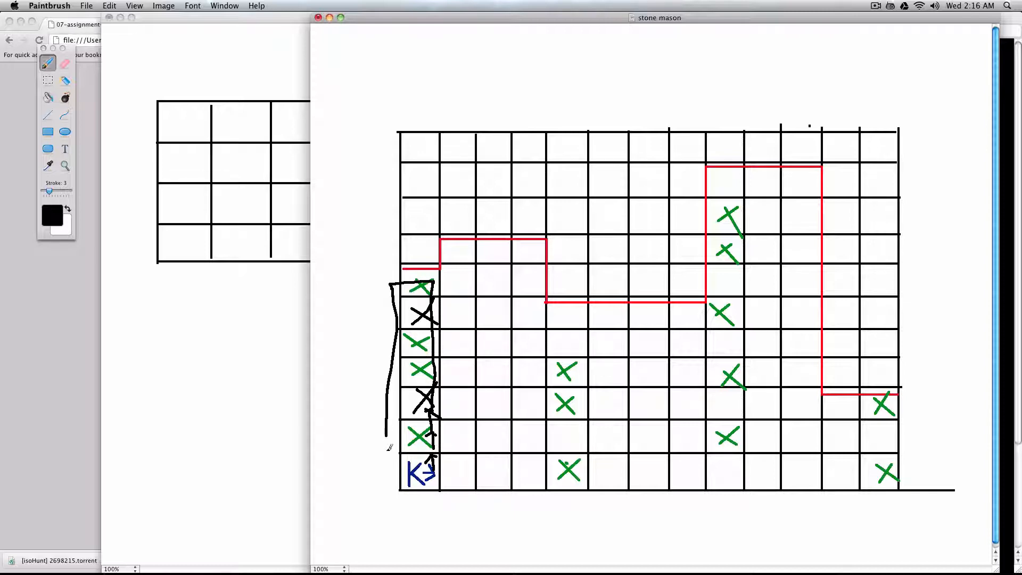
drag(384, 429, 397, 473)
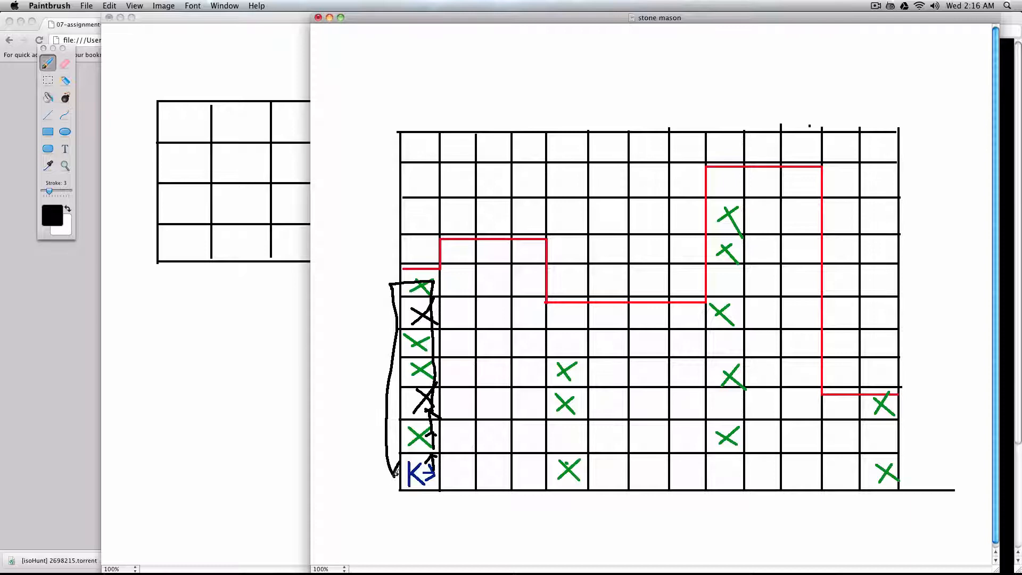
Draw the route arrow along the bottom row to the second column and mark its gap
drag(427, 472, 446, 471)
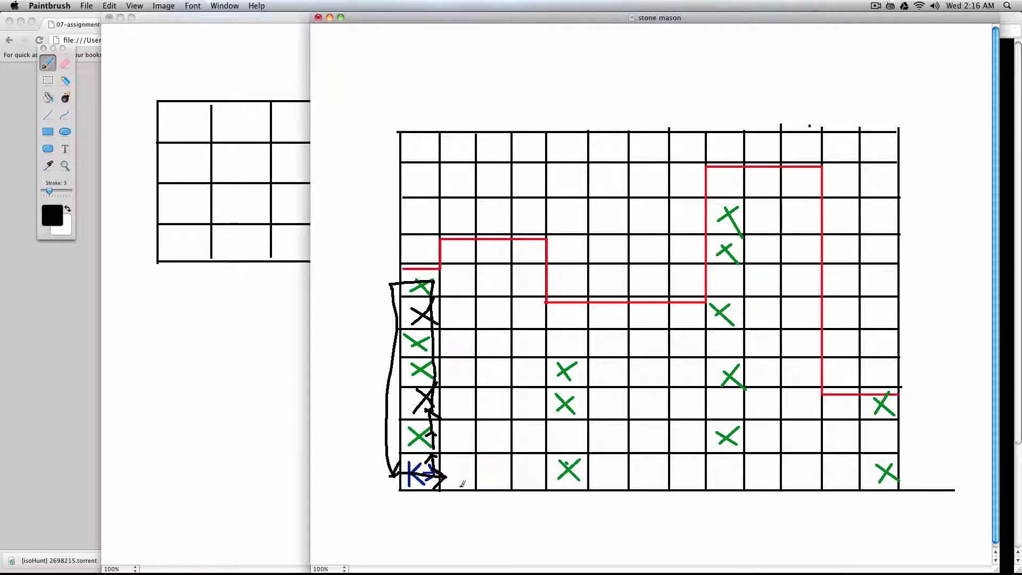
drag(439, 473, 486, 472)
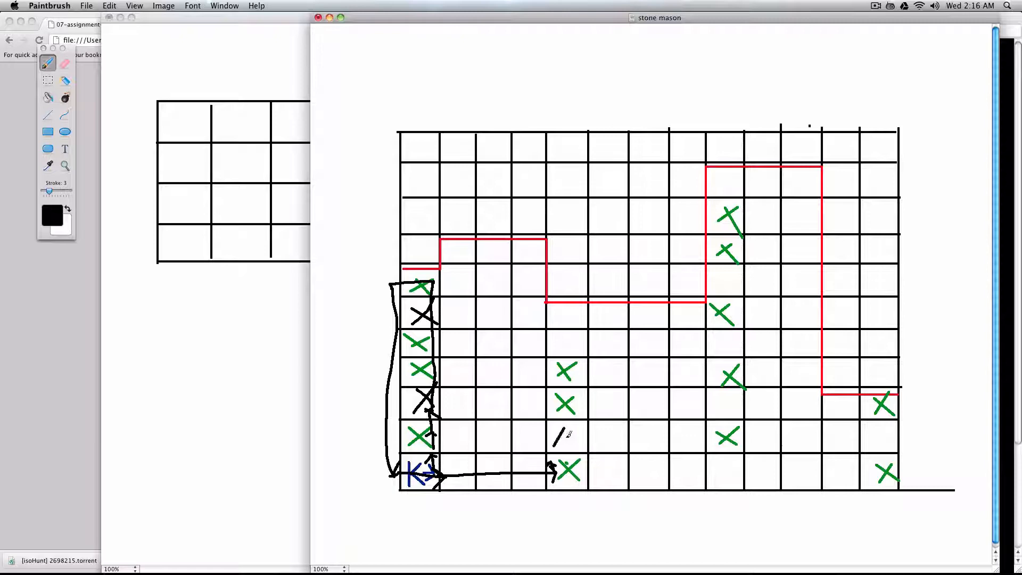
drag(552, 313, 561, 449)
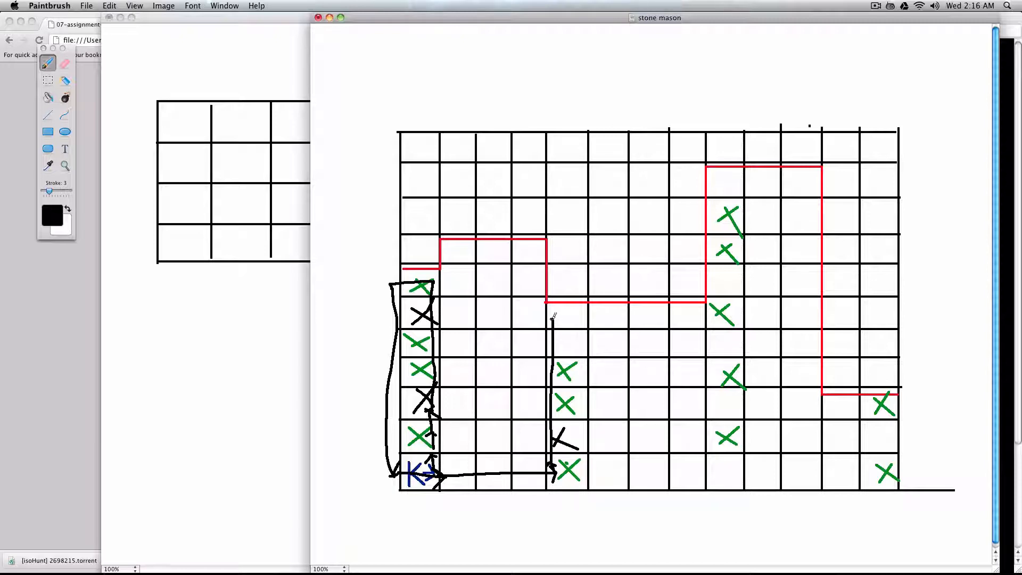
click(568, 344)
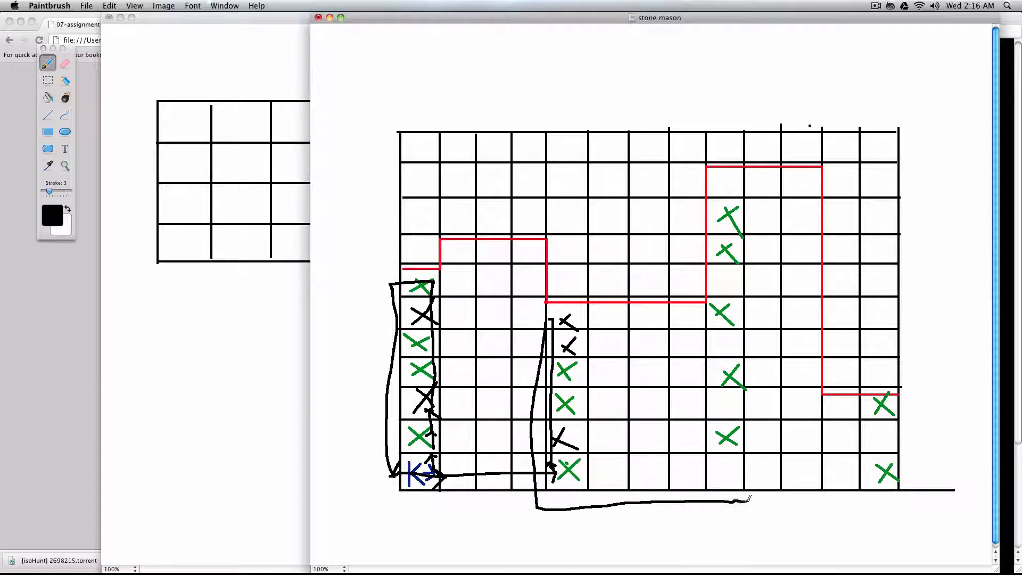
Outline the third column's gaps and continue the bottom-row route up into the last column
drag(713, 463, 740, 482)
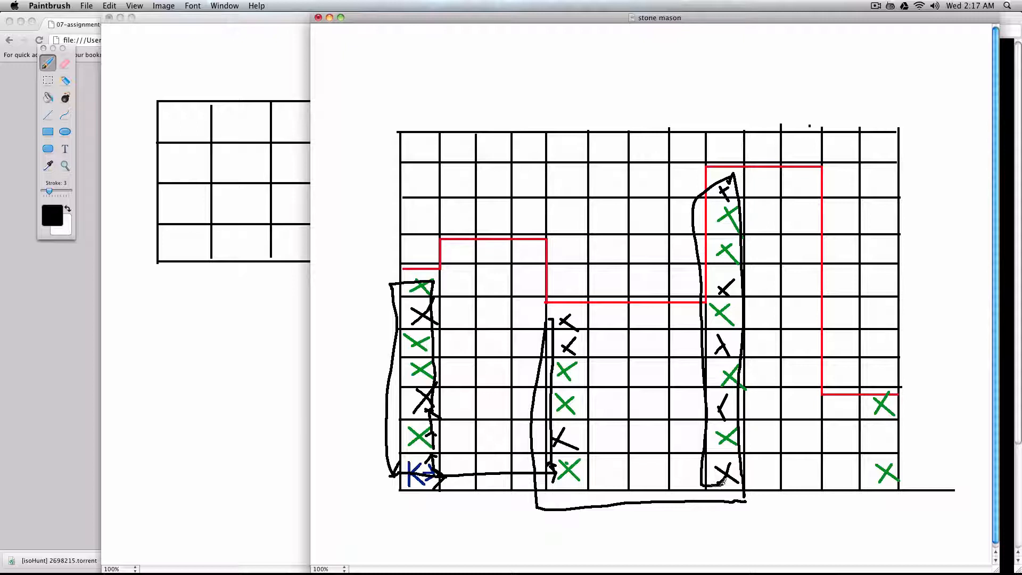
drag(743, 483, 893, 482)
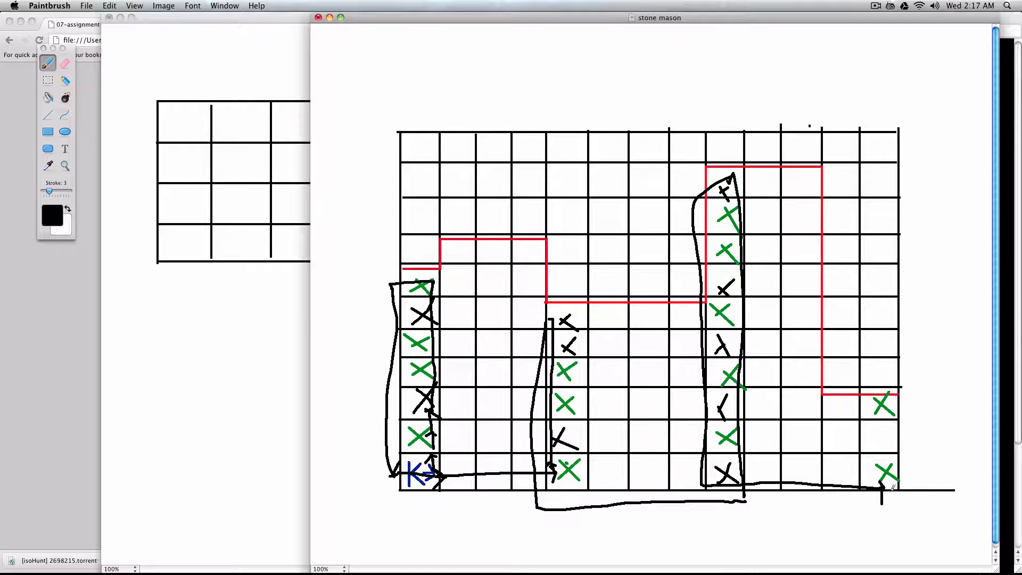
drag(886, 485, 889, 443)
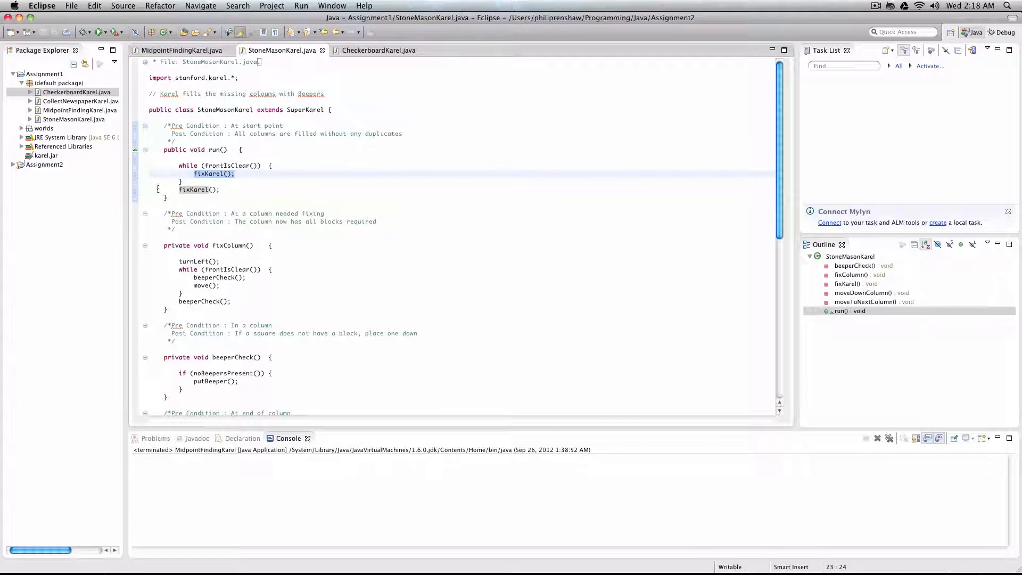
mouse_move(194, 190)
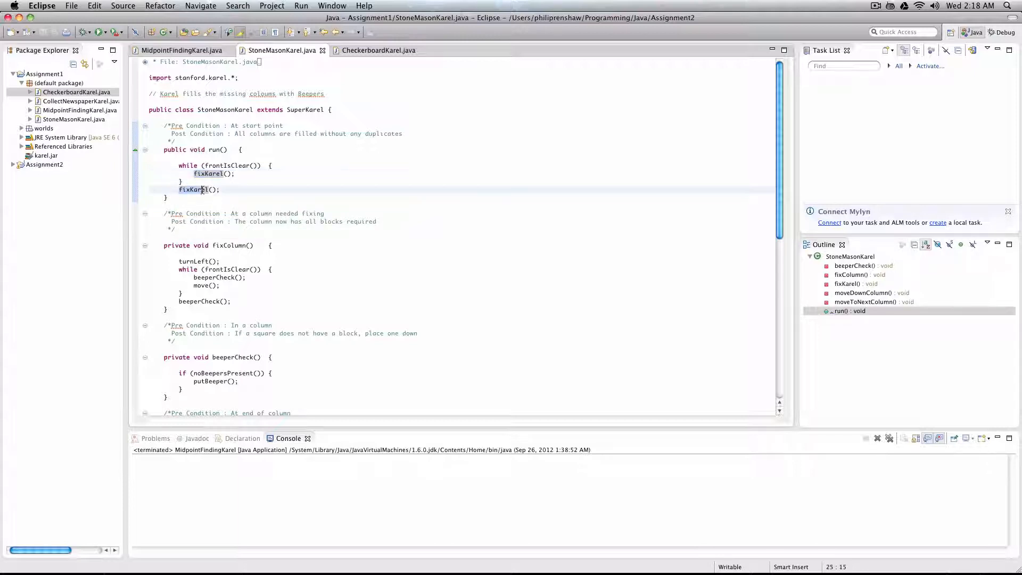
double_click(194, 189)
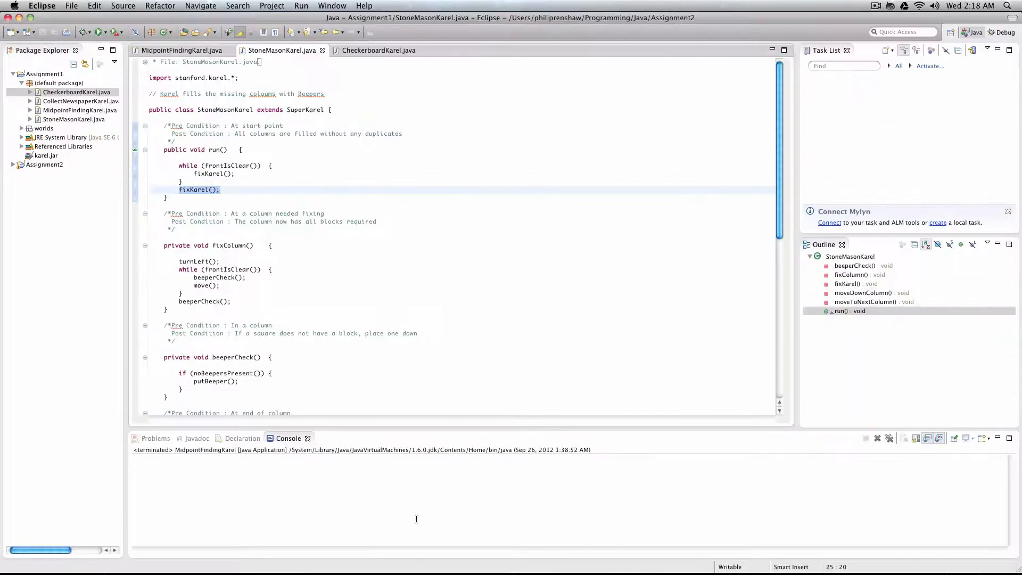
scroll(down, 3)
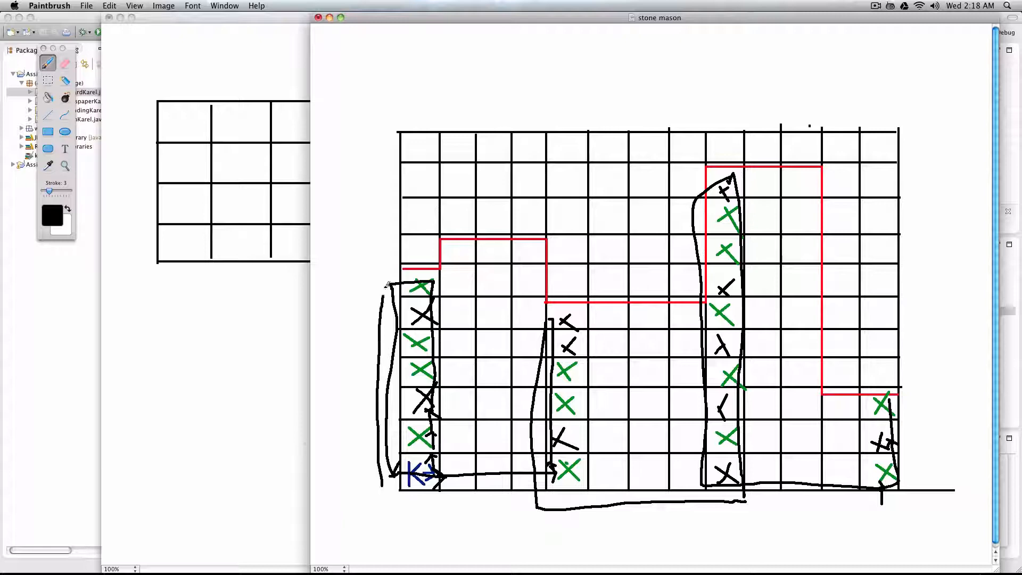
drag(390, 283, 358, 290)
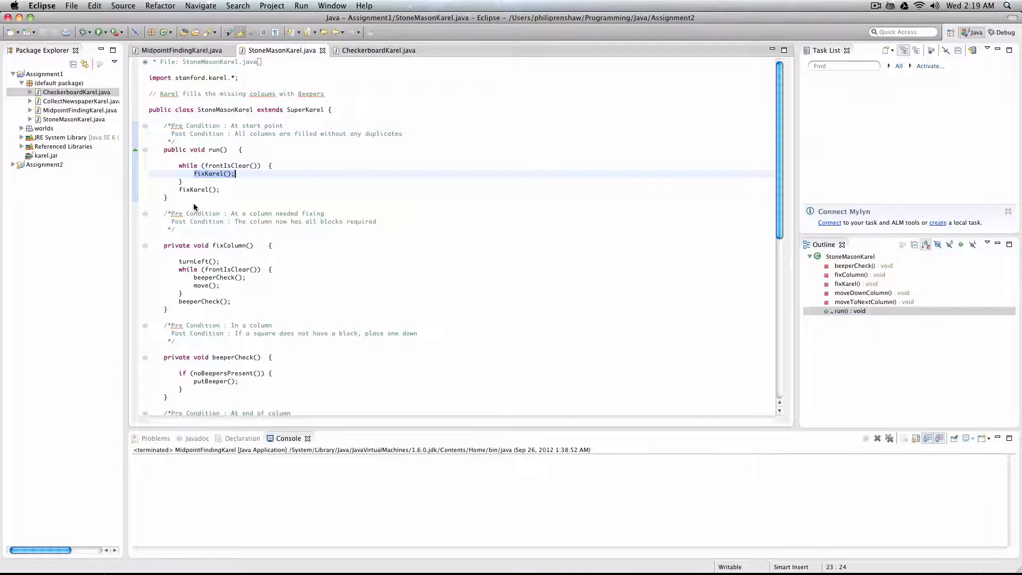
click(233, 197)
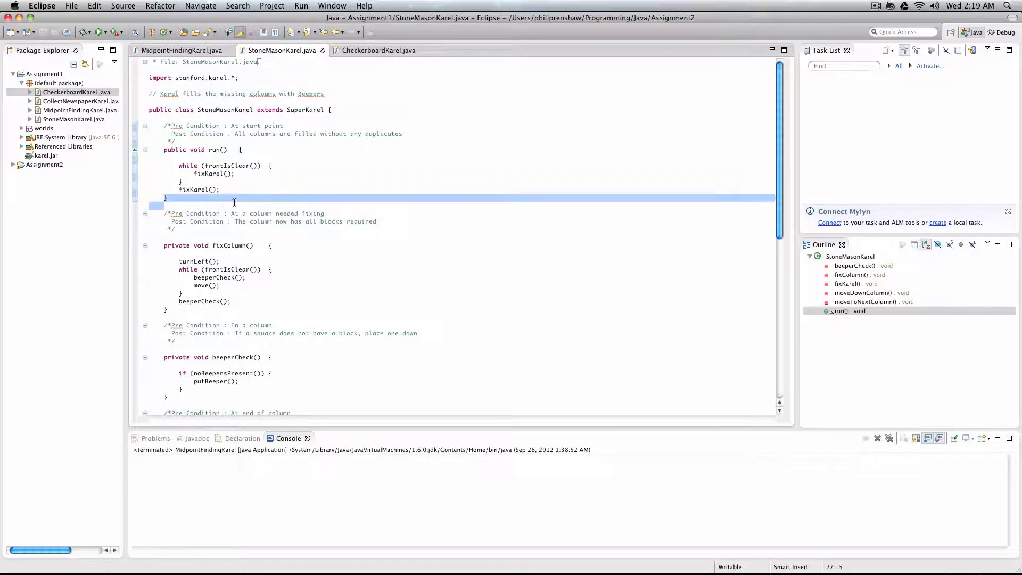
click(297, 211)
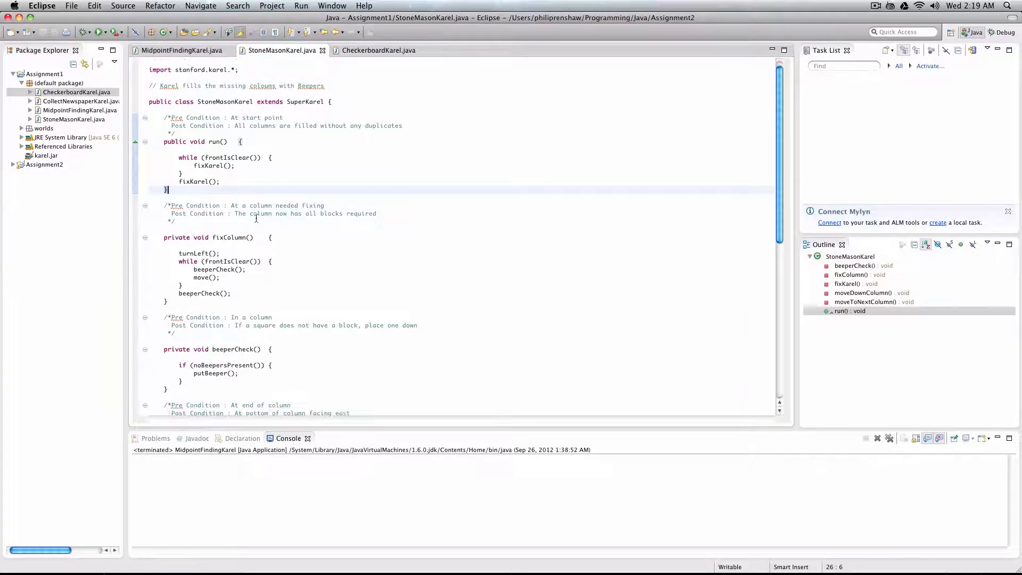
scroll(down, 3)
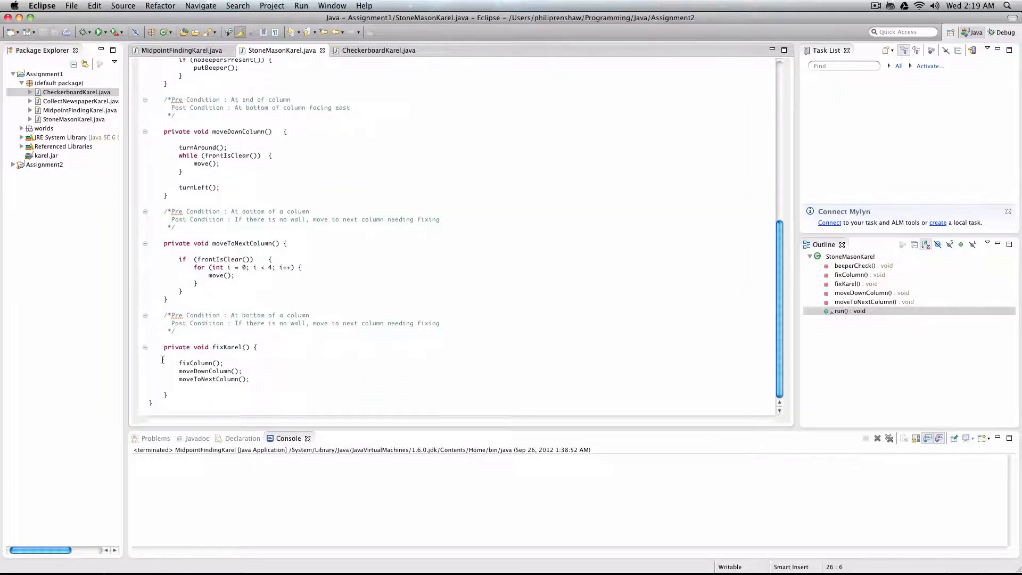
click(201, 361)
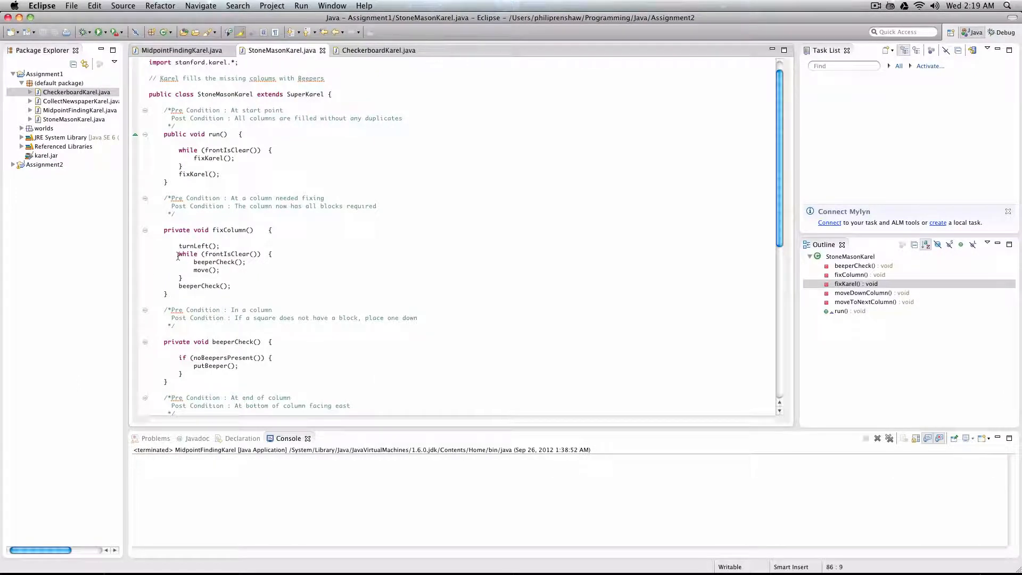
double_click(222, 253)
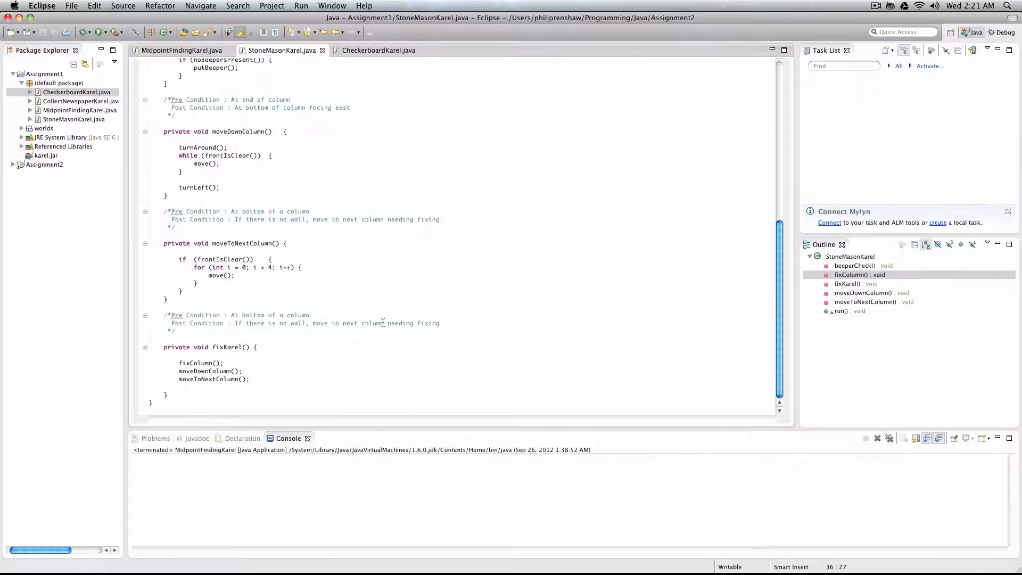
mouse_move(135, 282)
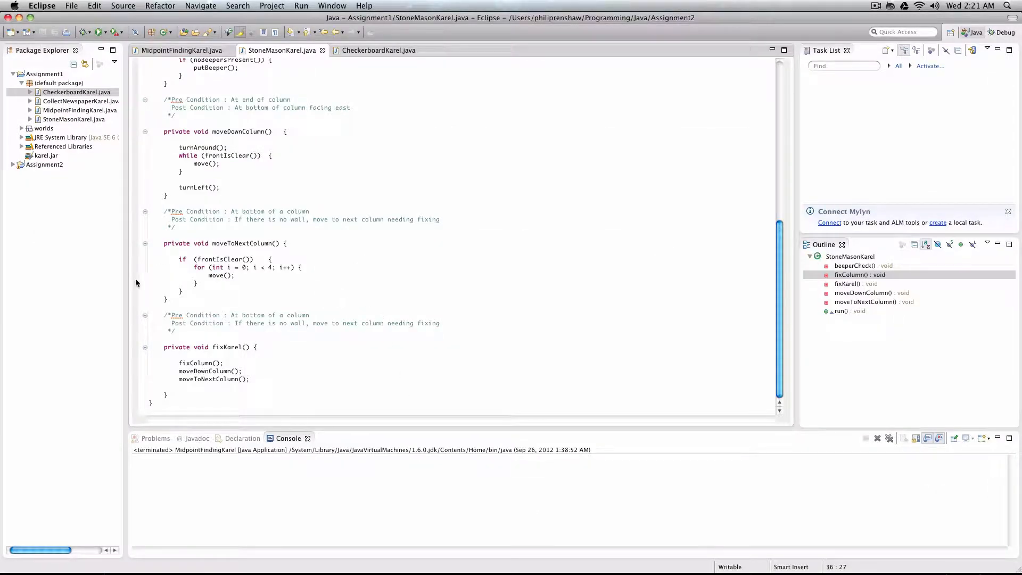
mouse_move(307, 276)
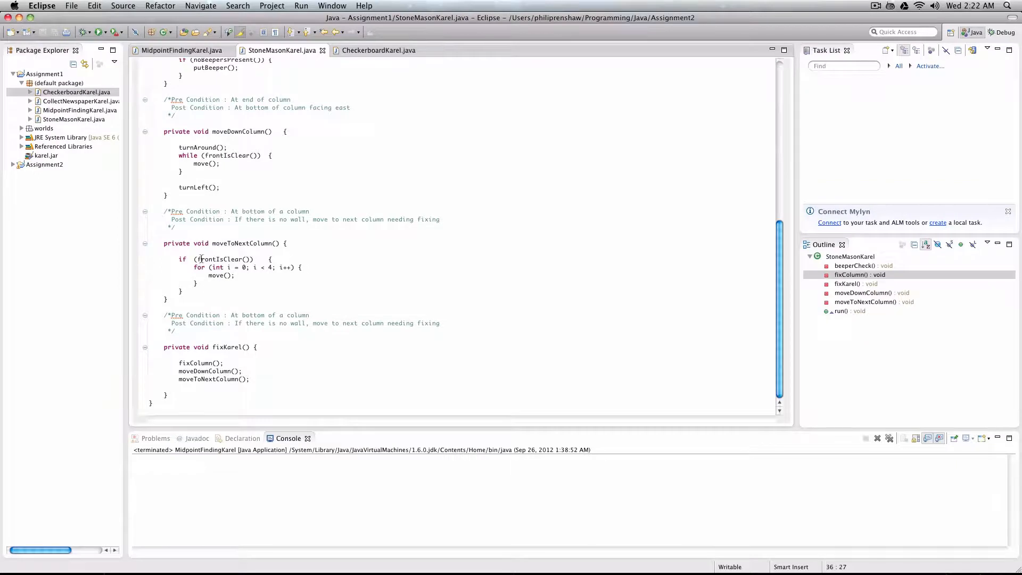
mouse_move(233, 282)
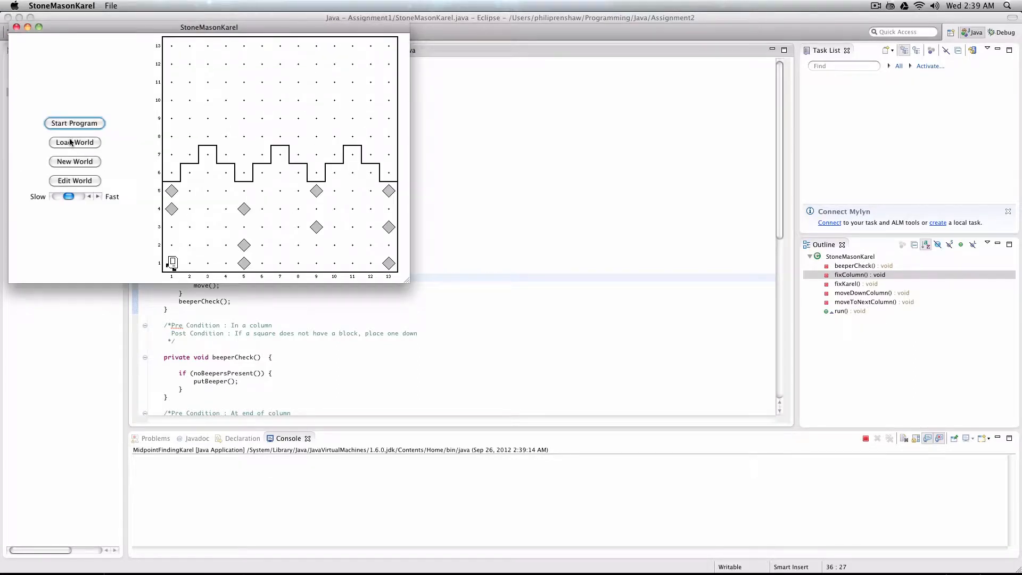
Start the Karel program so every arch column fills with beepers
click(74, 123)
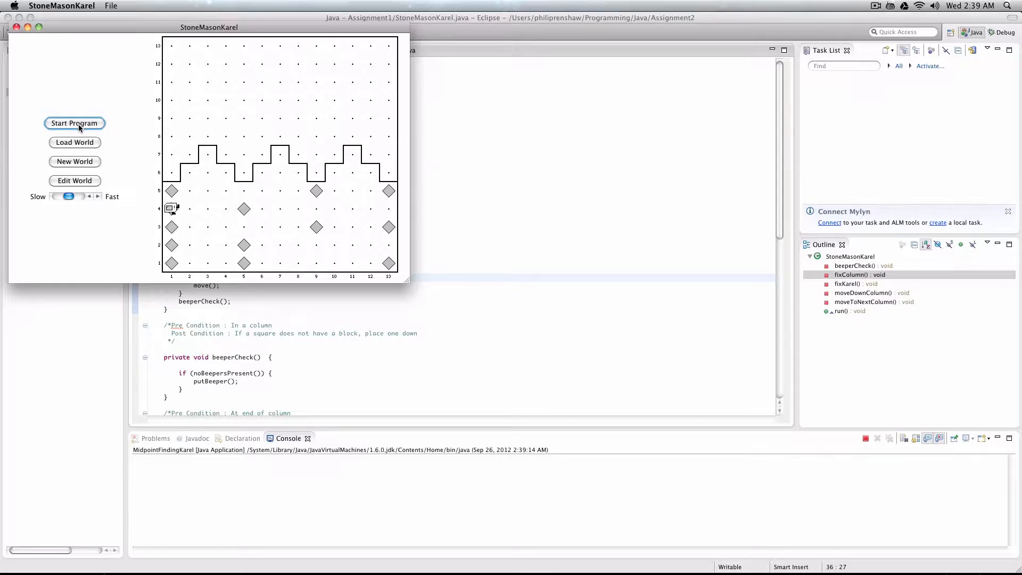
click(75, 124)
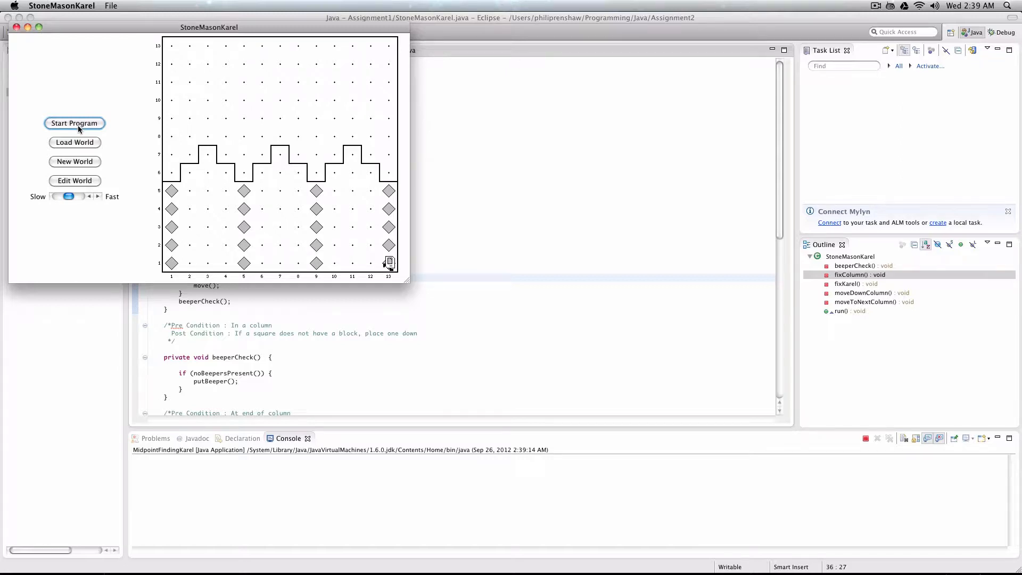
Load the SampleQuad1.w world into StoneMasonKarel
click(75, 142)
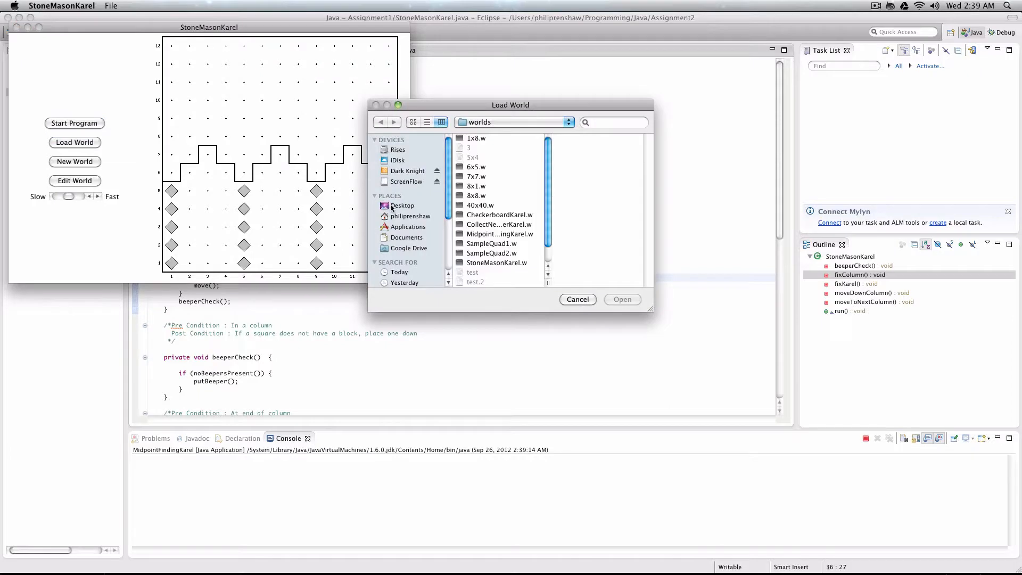
click(491, 243)
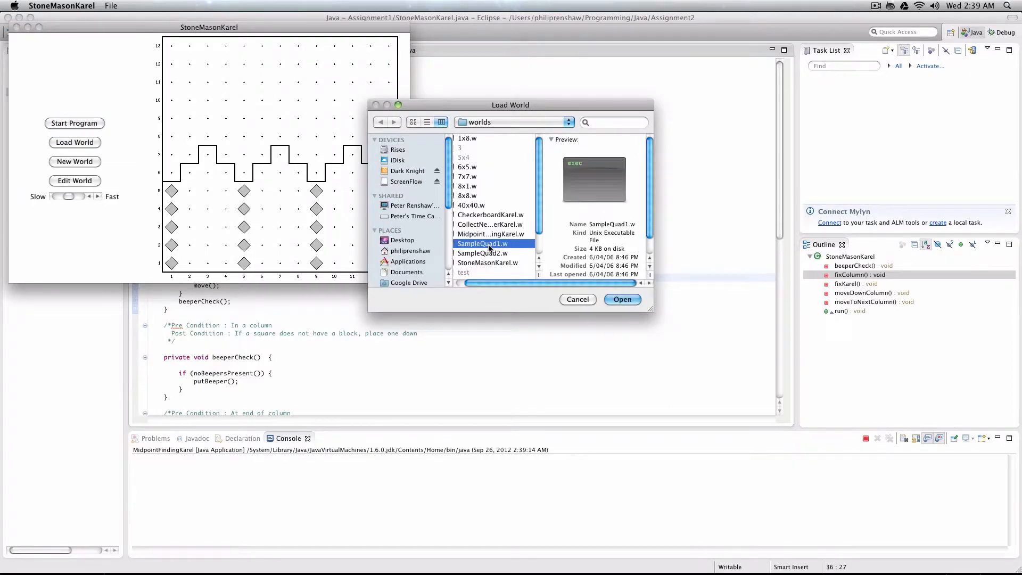
click(621, 299)
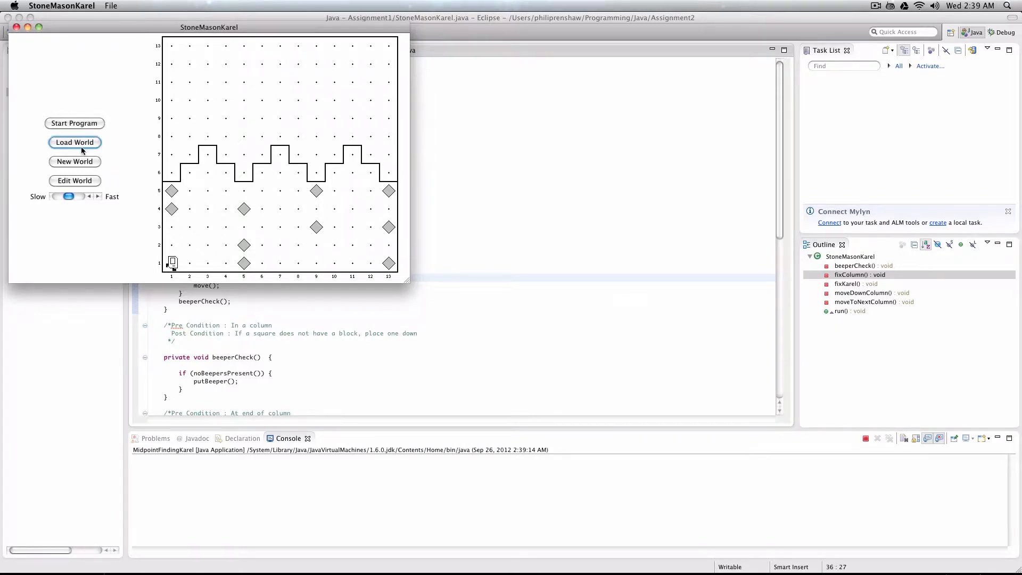
click(74, 142)
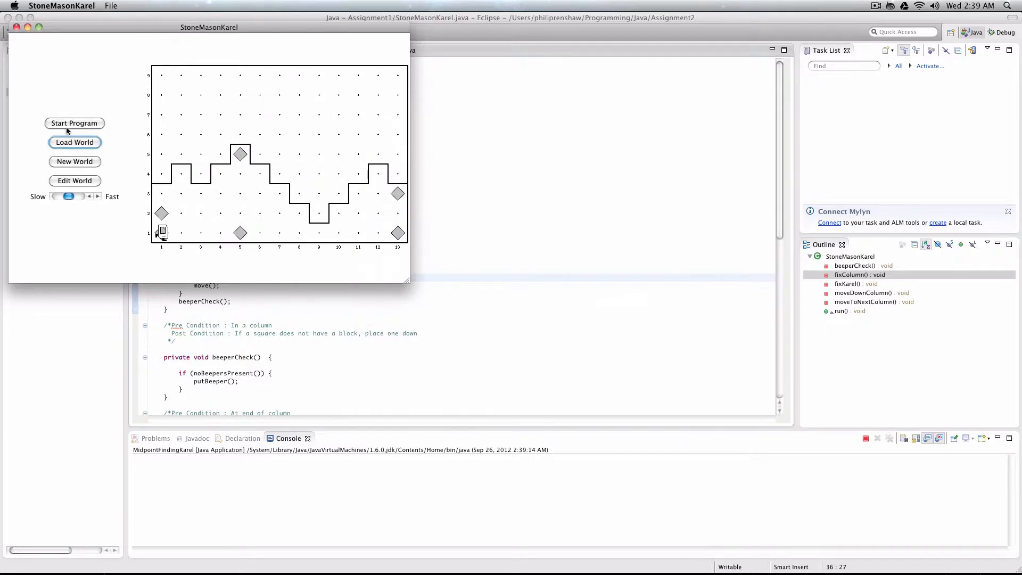
mouse_move(120, 141)
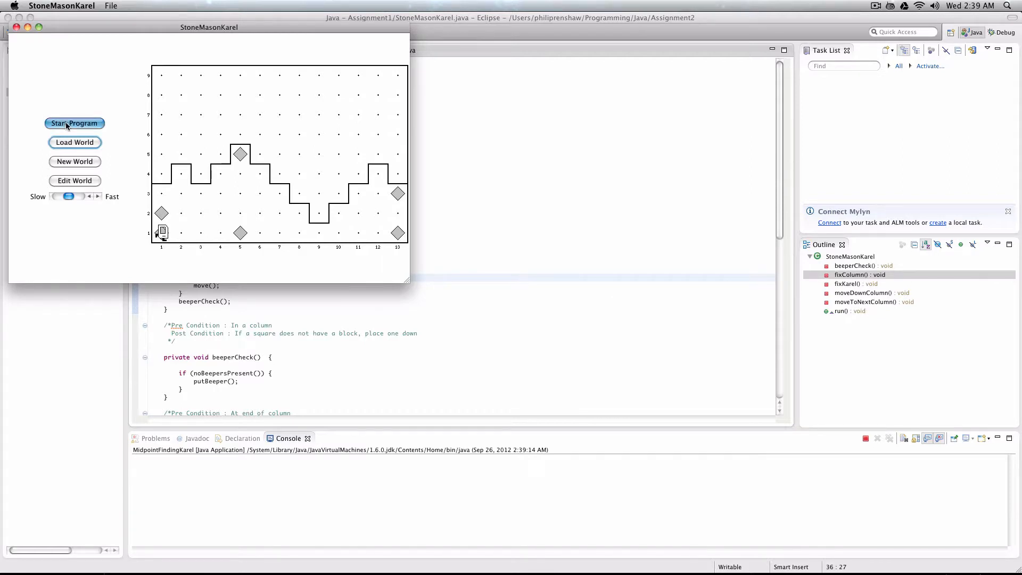
Start the program so the irregular columns fill with beepers too
click(74, 123)
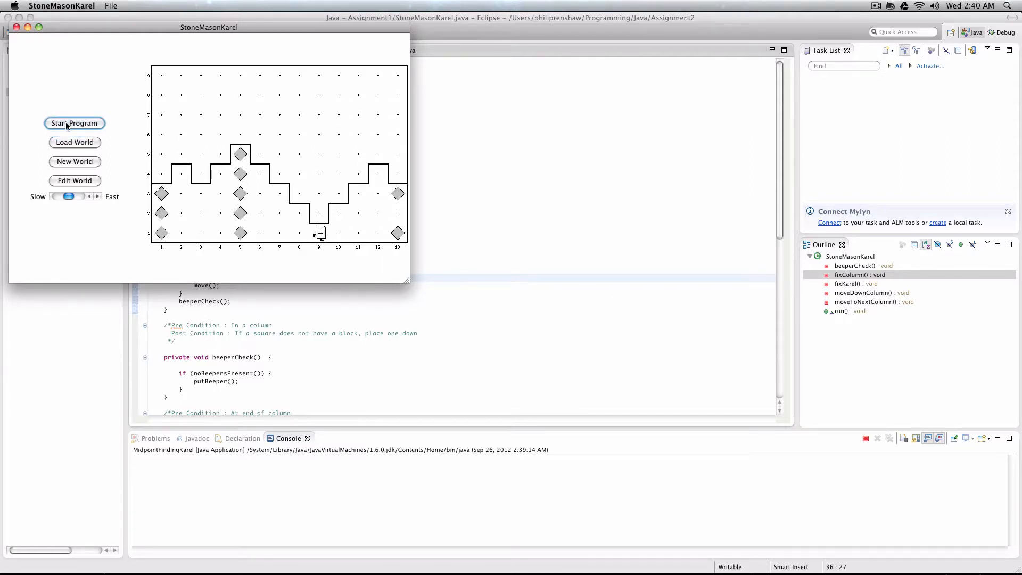
click(75, 124)
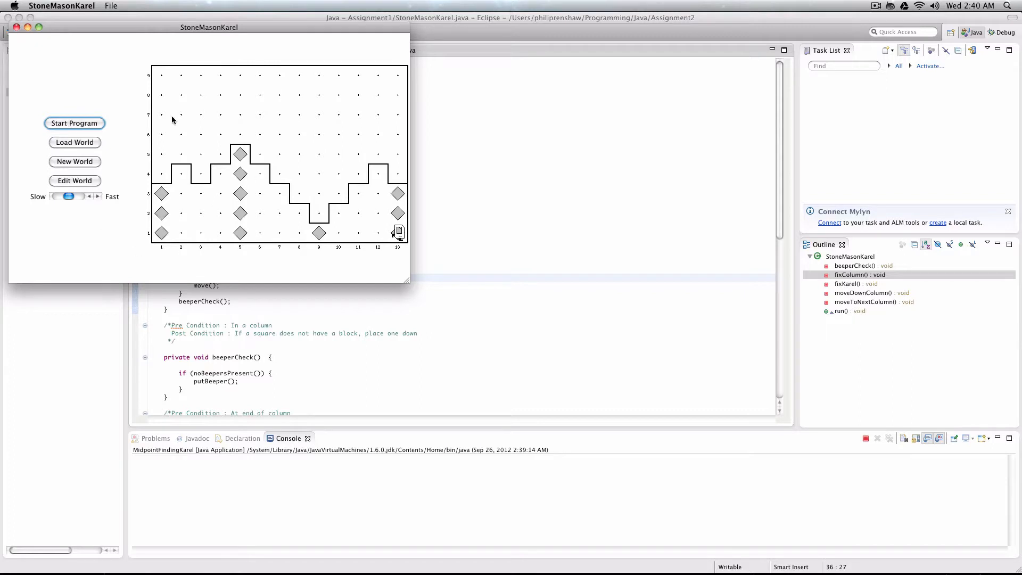
mouse_move(318, 125)
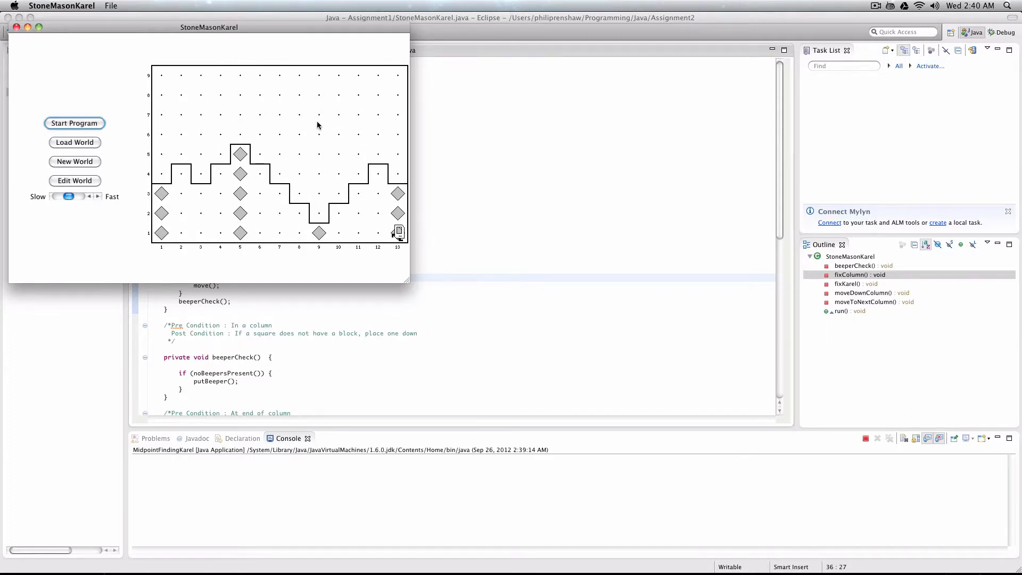